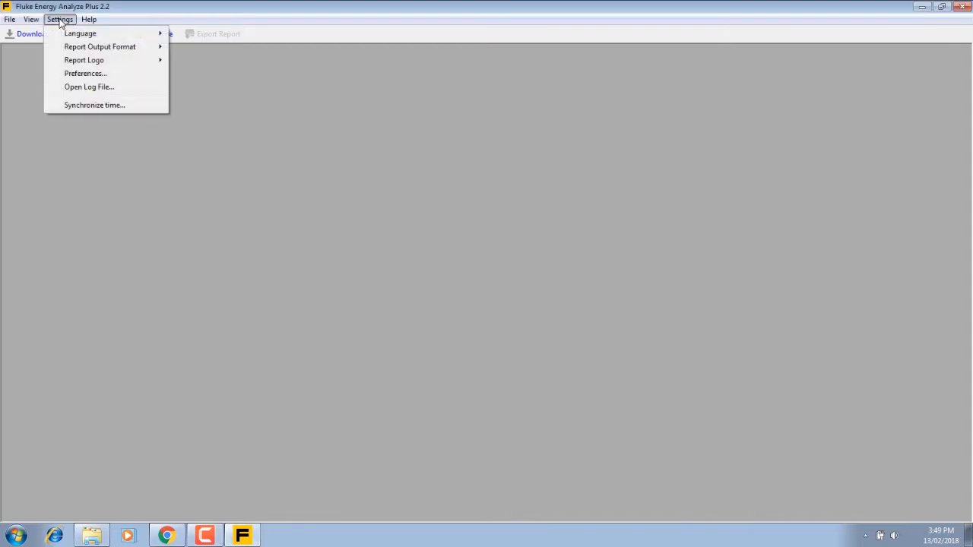
Set preferences to the UK (old) colour scheme with A, B, C phase identification and confirm
{"action": "left_click", "coordinate": [85, 73]}
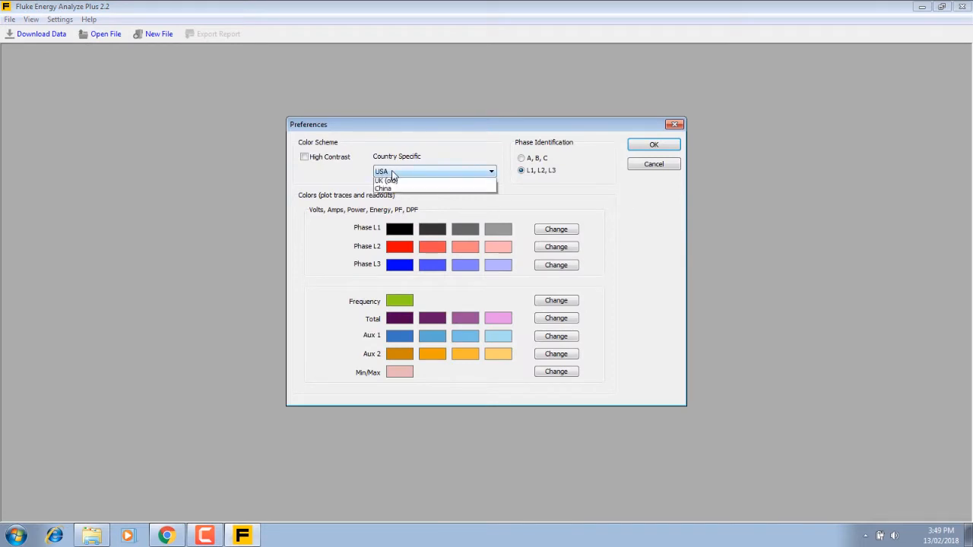
{"action": "left_click", "coordinate": [386, 179]}
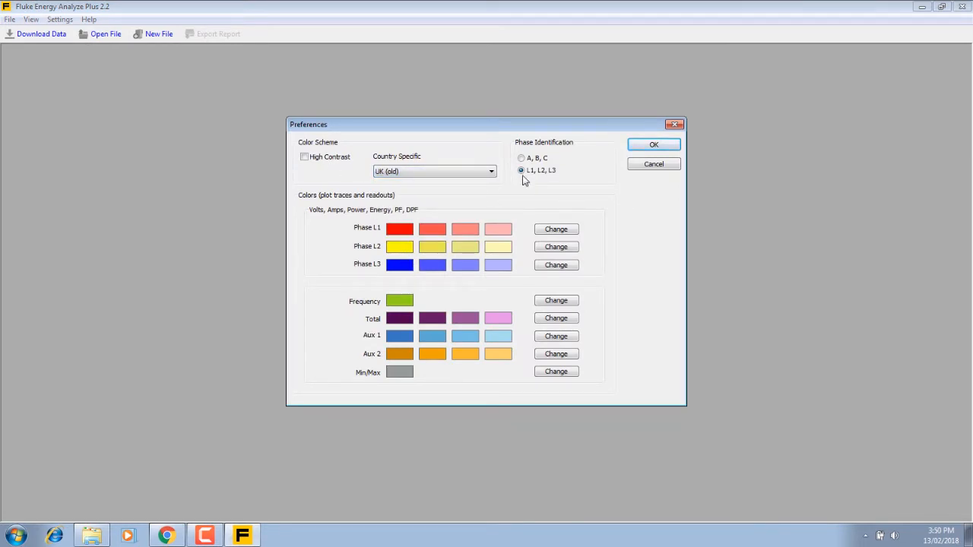
{"action": "left_click", "coordinate": [520, 156]}
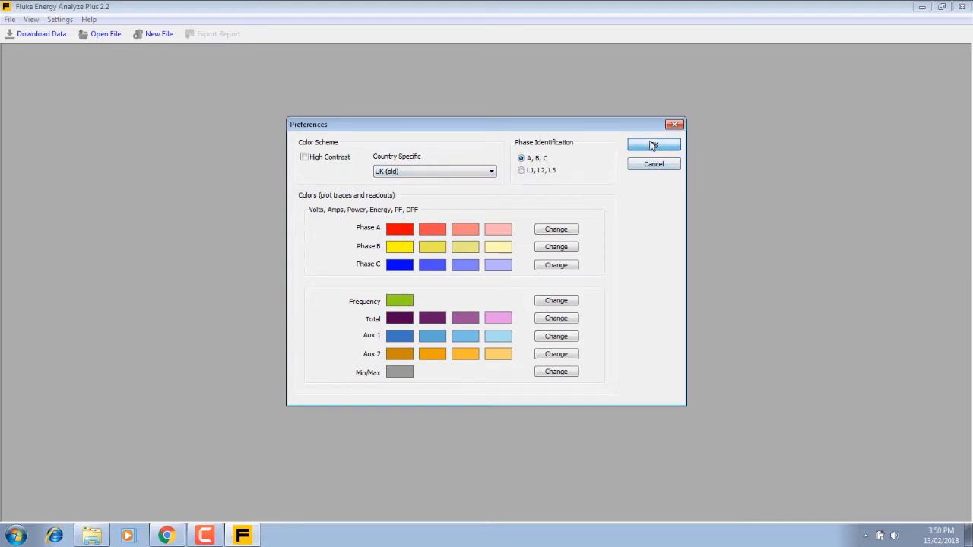
{"action": "left_click", "coordinate": [9, 18]}
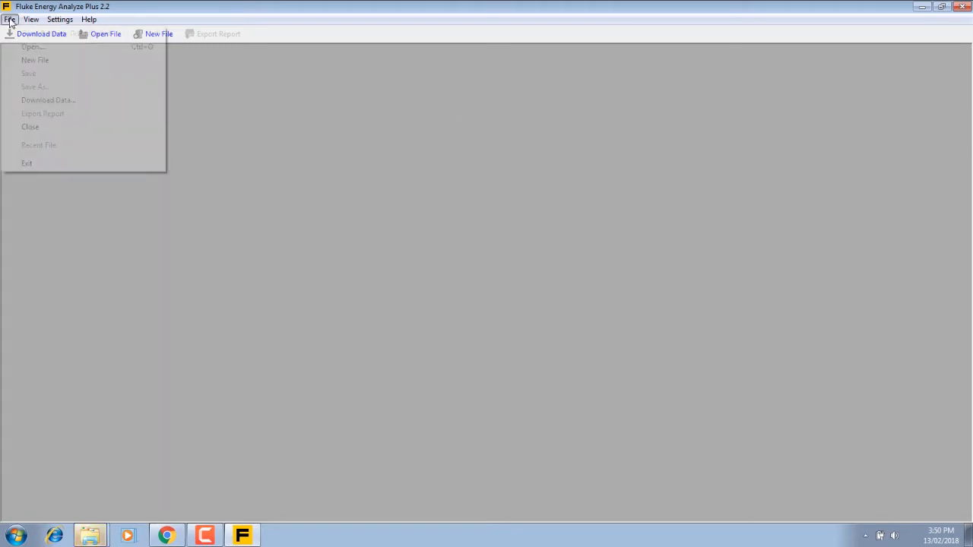
Load ES.002.fel from Fluke1738 > 40313810 > sessions and save it as a project
{"action": "left_click", "coordinate": [33, 45]}
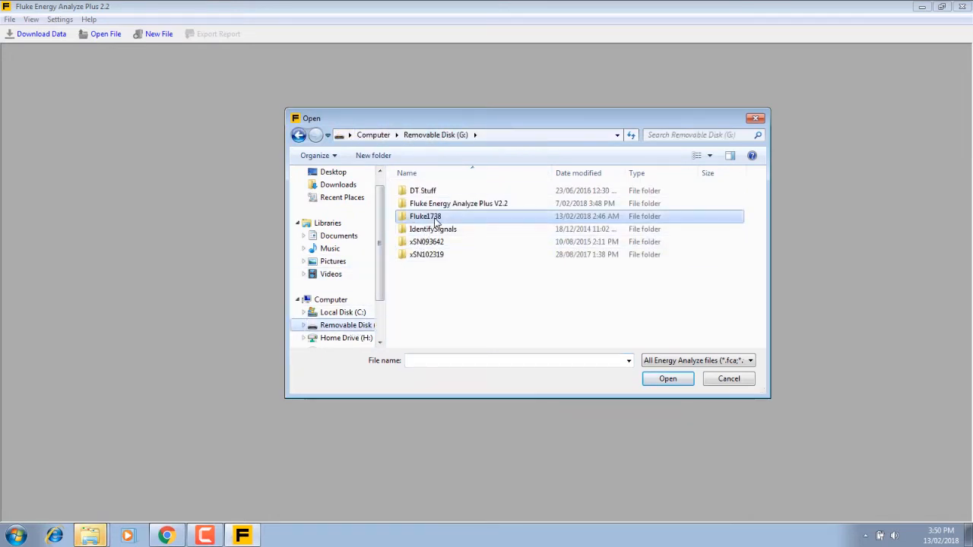
{"action": "double_click", "coordinate": [426, 216]}
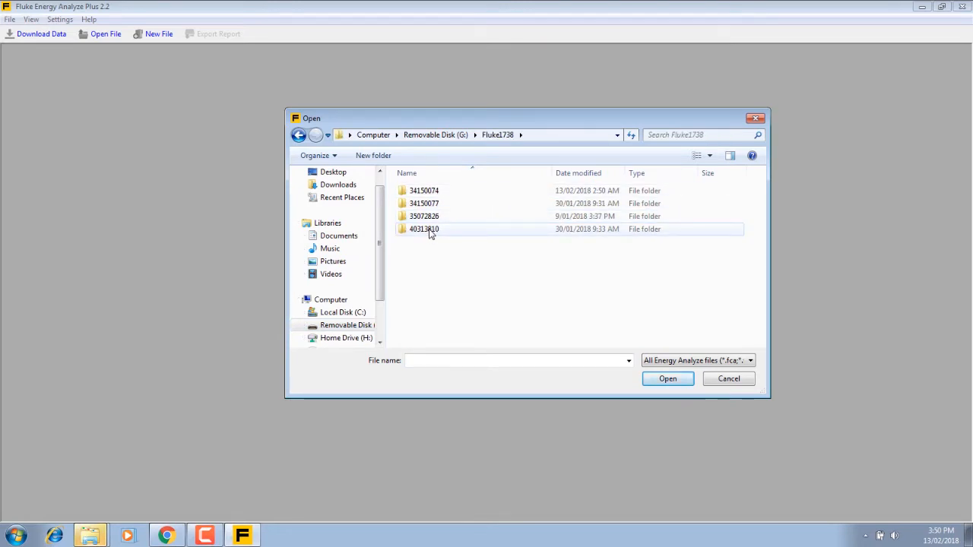
{"action": "mouse_move", "coordinate": [423, 228]}
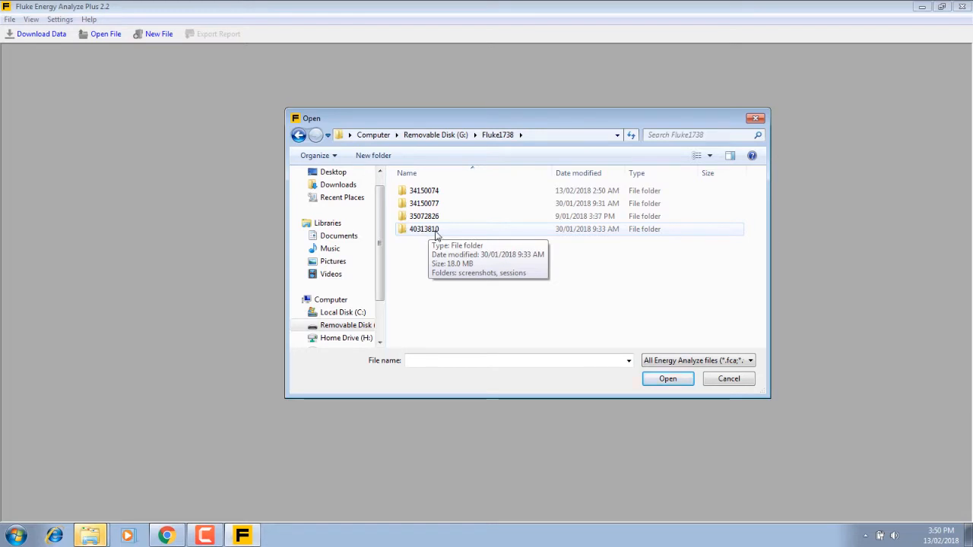
{"action": "double_click", "coordinate": [422, 228]}
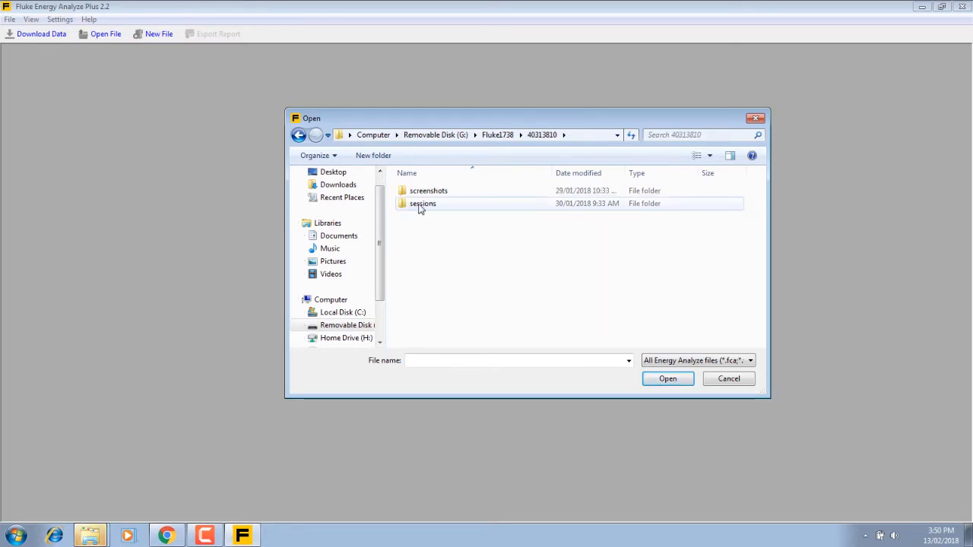
{"action": "double_click", "coordinate": [423, 204]}
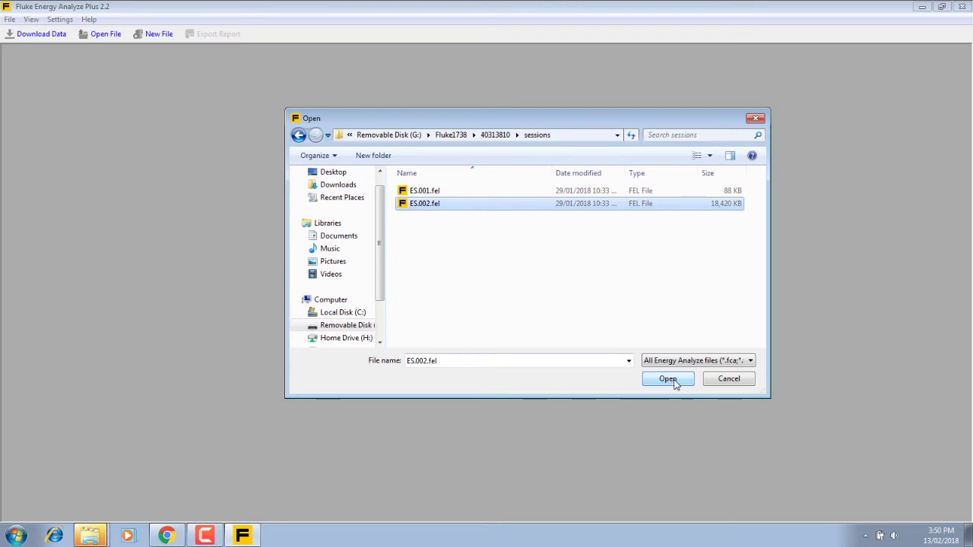
{"action": "left_click", "coordinate": [667, 380]}
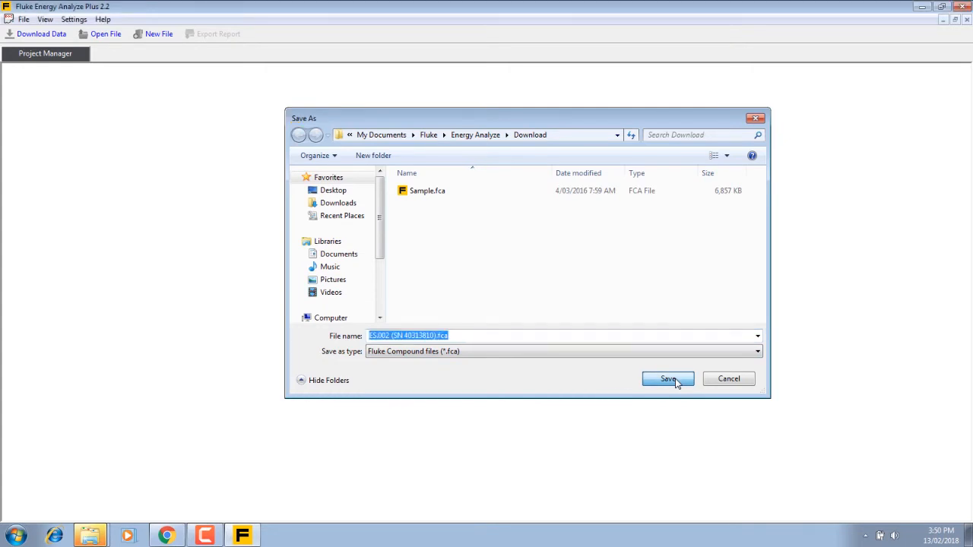
{"action": "left_click", "coordinate": [667, 379]}
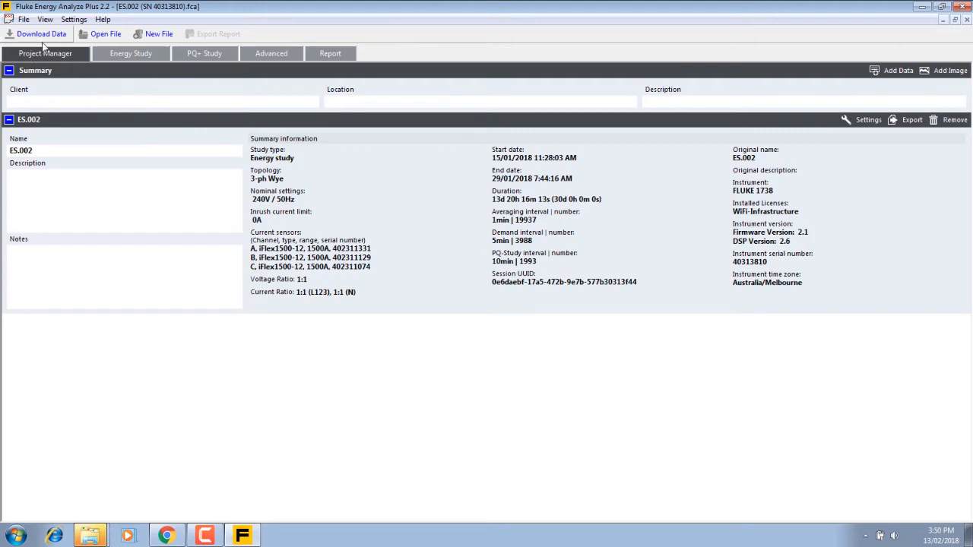
{"action": "left_click", "coordinate": [131, 53]}
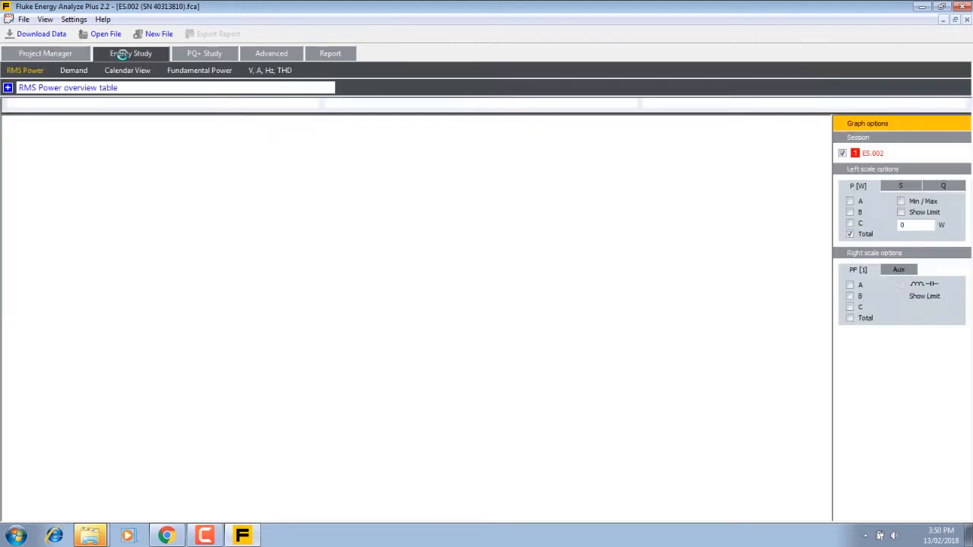
{"action": "left_click", "coordinate": [130, 54]}
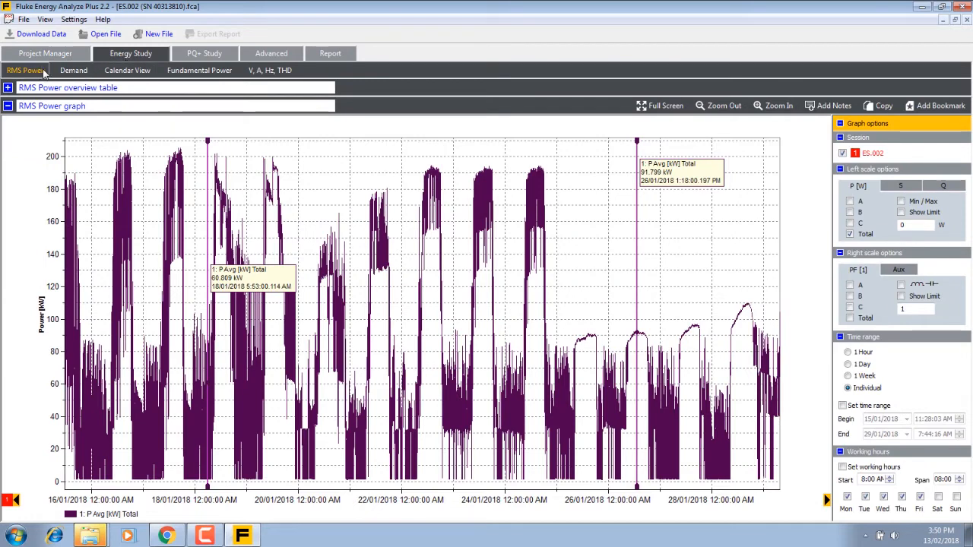
{"action": "left_click", "coordinate": [73, 70]}
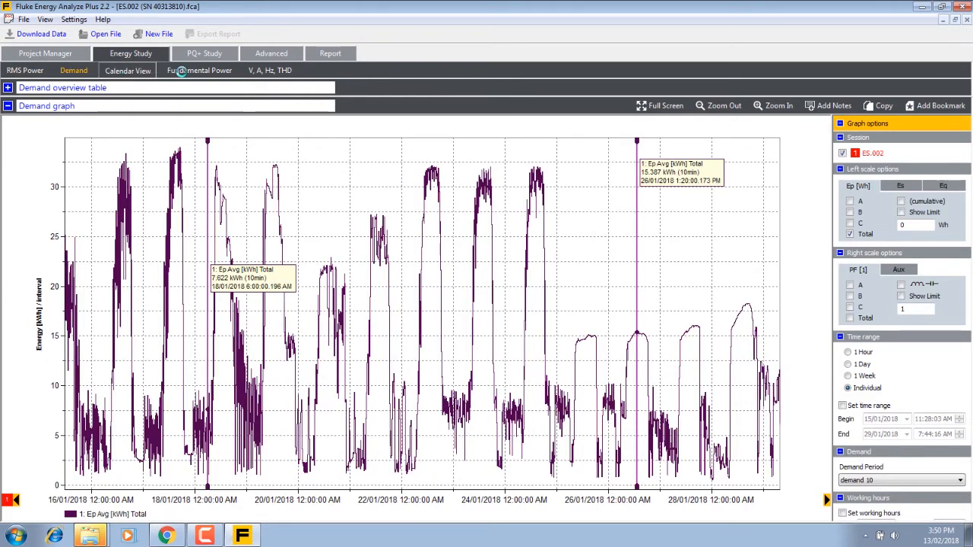
{"action": "left_click", "coordinate": [199, 70]}
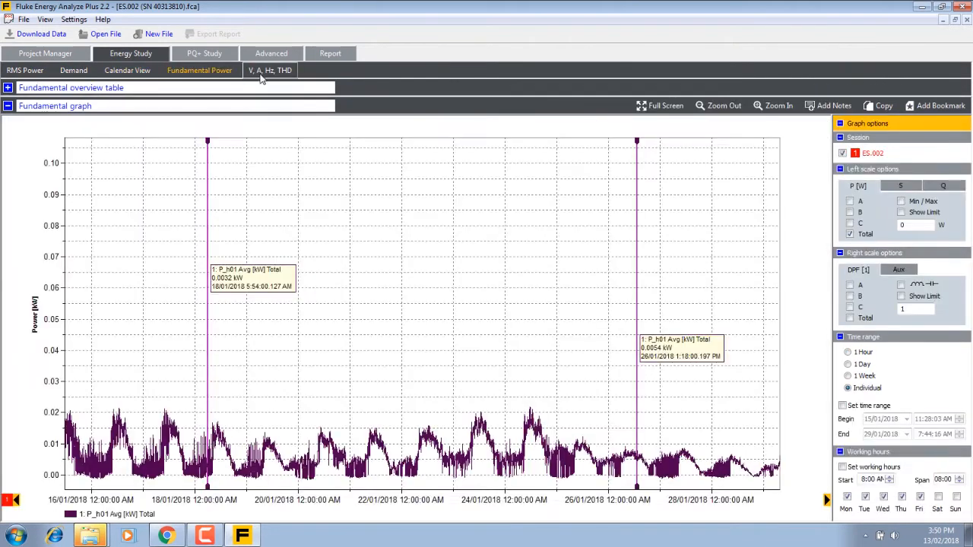
{"action": "left_click", "coordinate": [203, 54]}
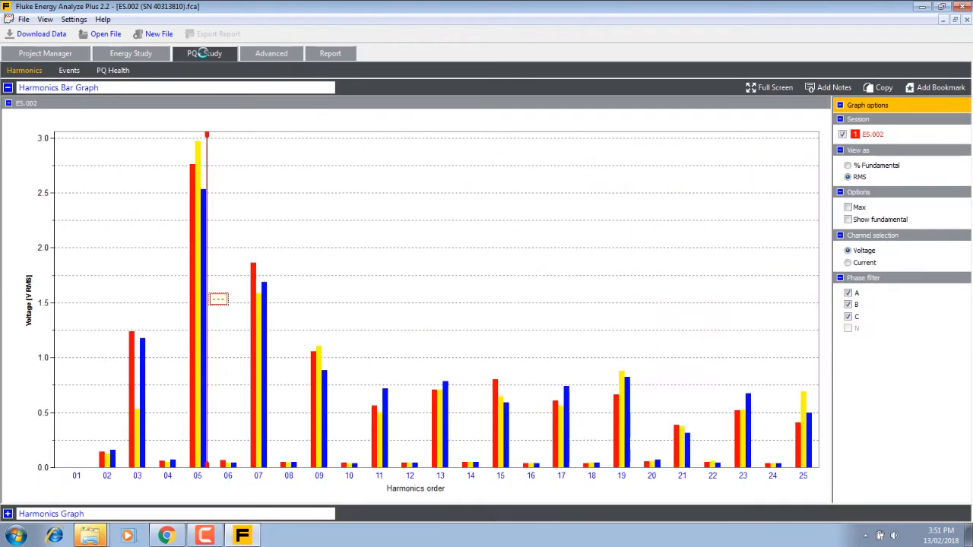
{"action": "left_click", "coordinate": [46, 54]}
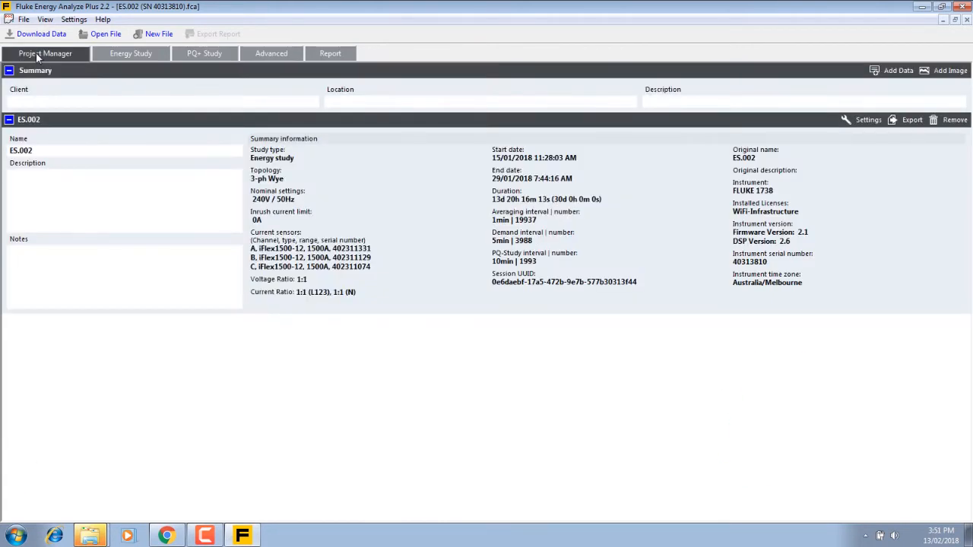
{"action": "mouse_move", "coordinate": [754, 149]}
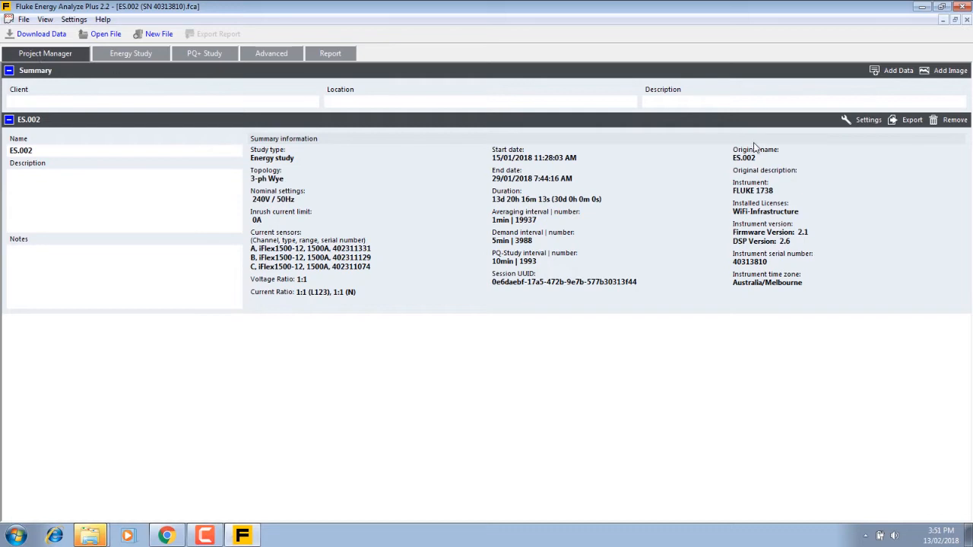
Set the session's base cost of energy to 0.2011 per kWh
{"action": "left_click", "coordinate": [867, 119]}
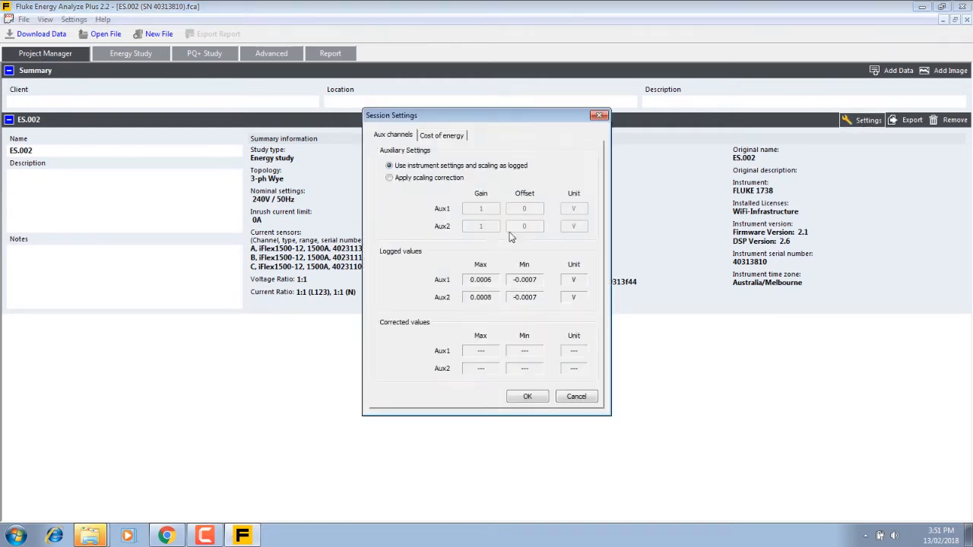
{"action": "left_click", "coordinate": [441, 134]}
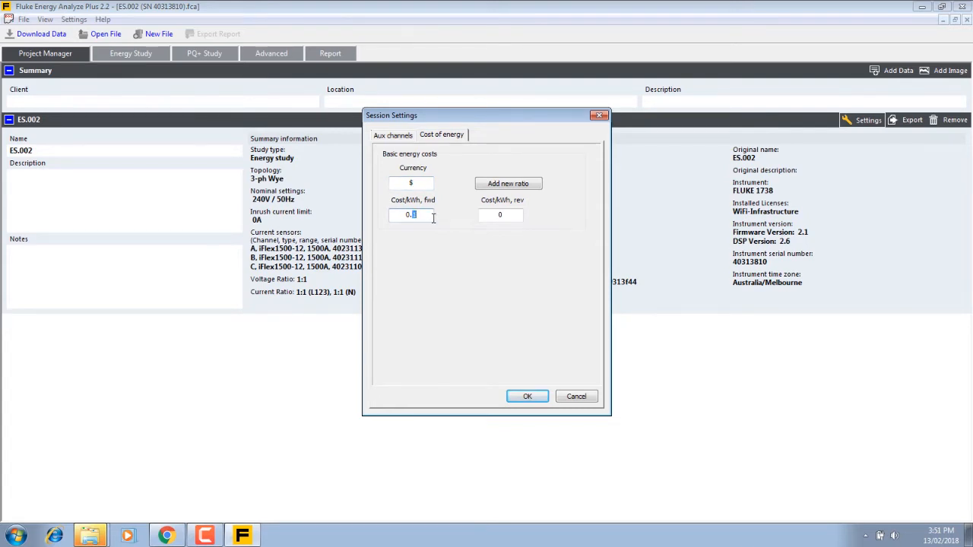
{"action": "key", "text": "Backspace"}
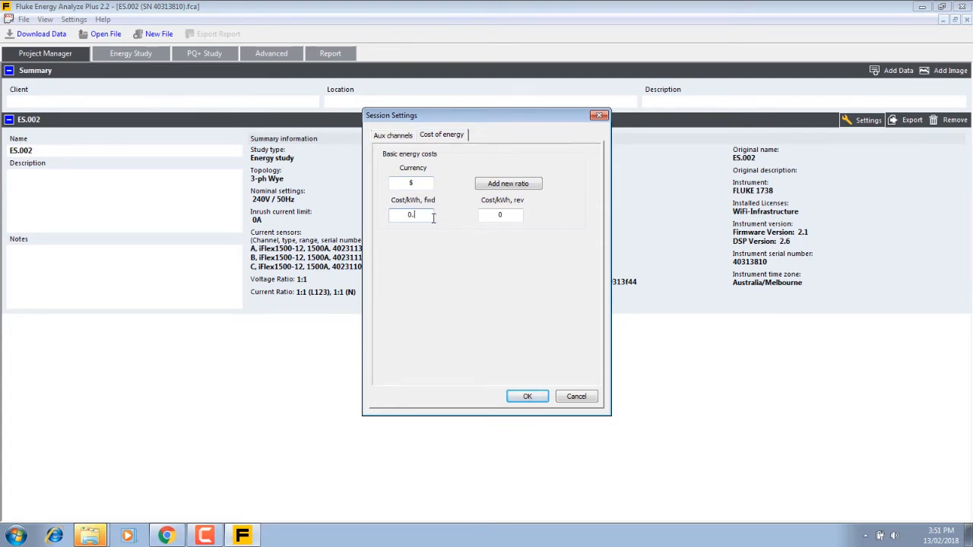
{"action": "type", "text": "2011"}
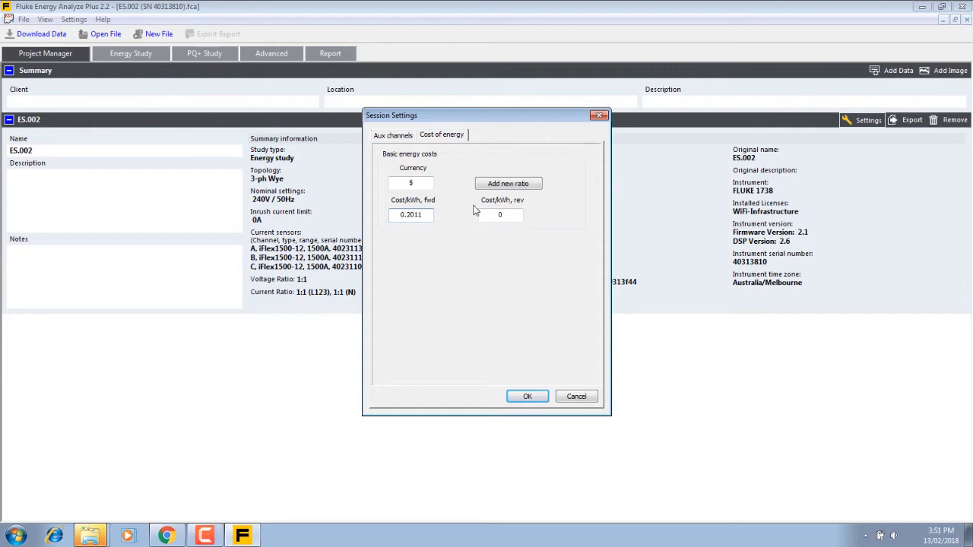
{"action": "left_click", "coordinate": [528, 396]}
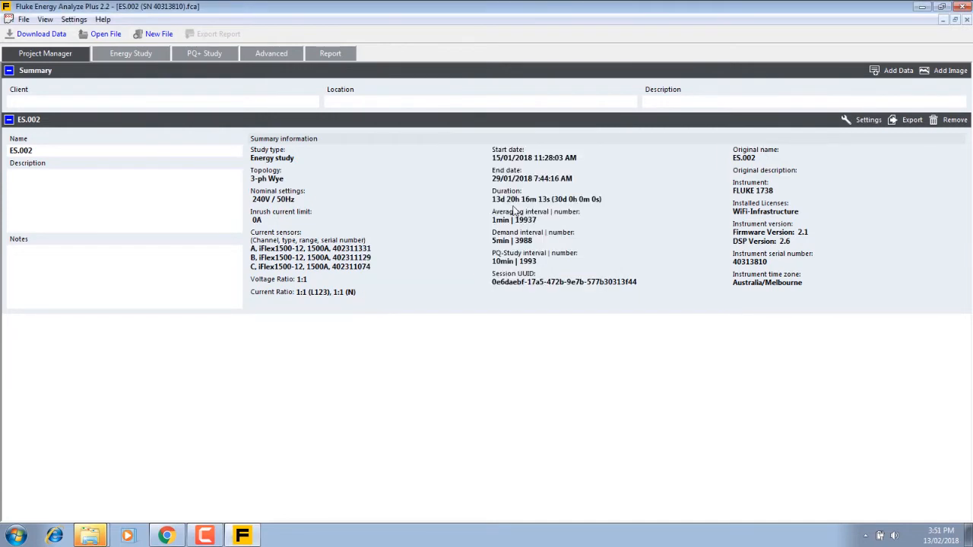
Add a second tariff rate of 0.119 applying from 11:00 PM to 7:00 AM
{"action": "left_click", "coordinate": [867, 120]}
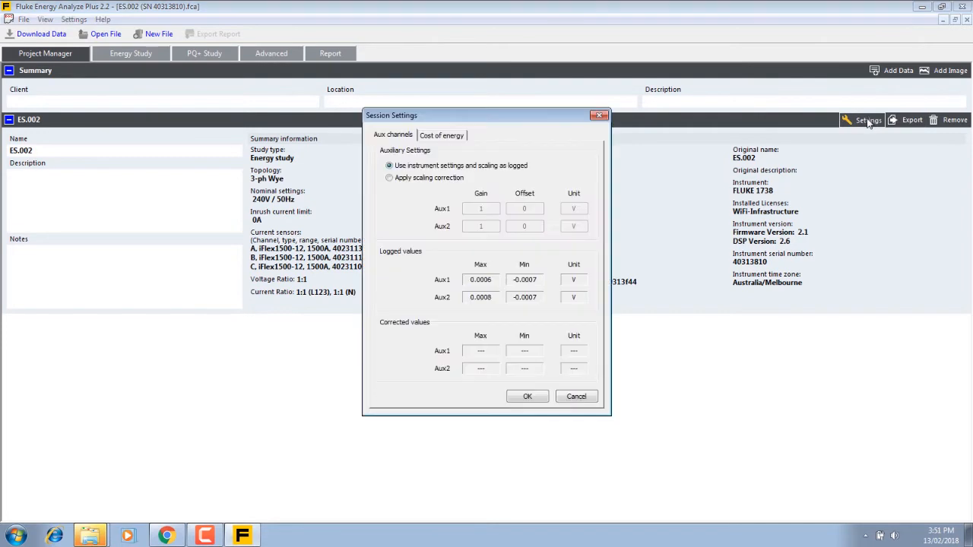
{"action": "left_click", "coordinate": [441, 133]}
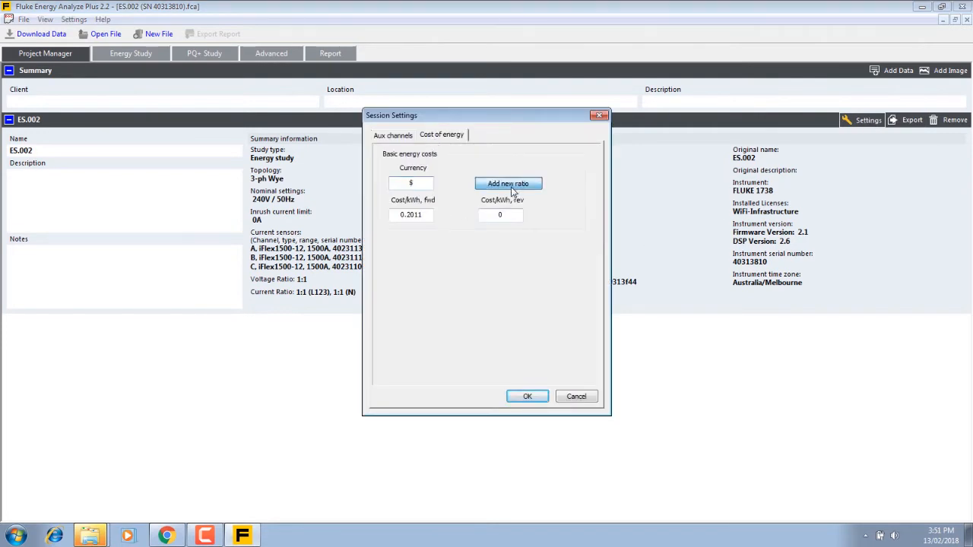
{"action": "left_click", "coordinate": [508, 182]}
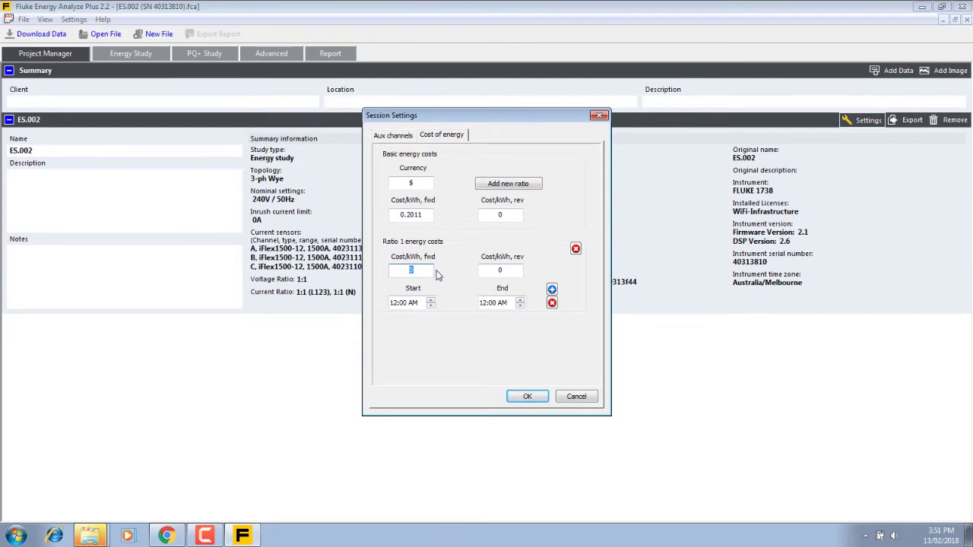
{"action": "type", "text": ".119"}
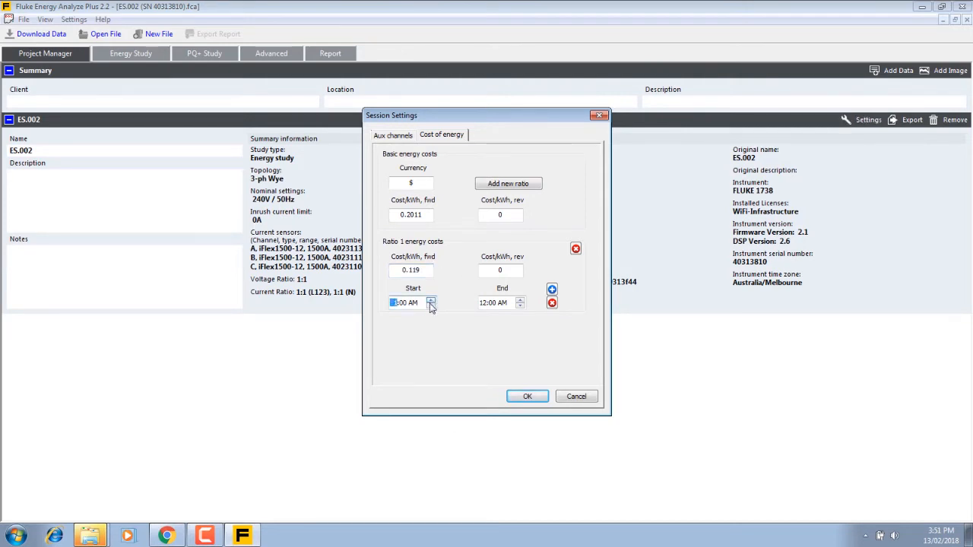
{"action": "left_click", "coordinate": [432, 301]}
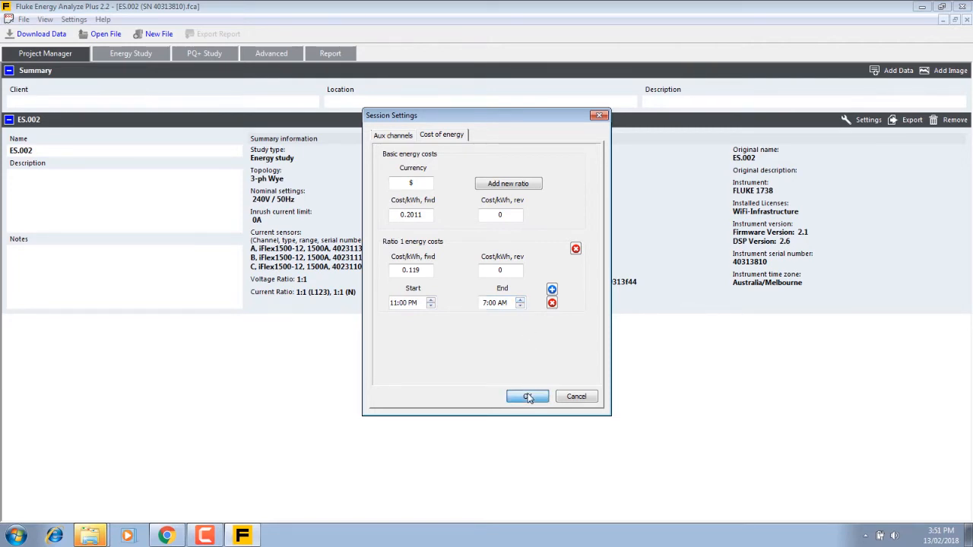
{"action": "left_click", "coordinate": [526, 396]}
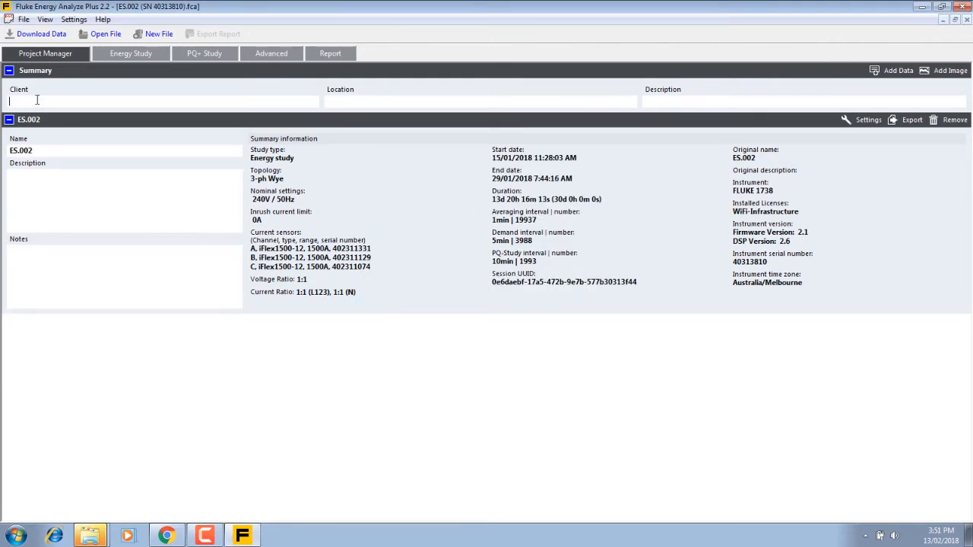
Fill the summary with client Tech Rentals, location Melbourne and description Main Board
{"action": "type", "text": "Tech"}
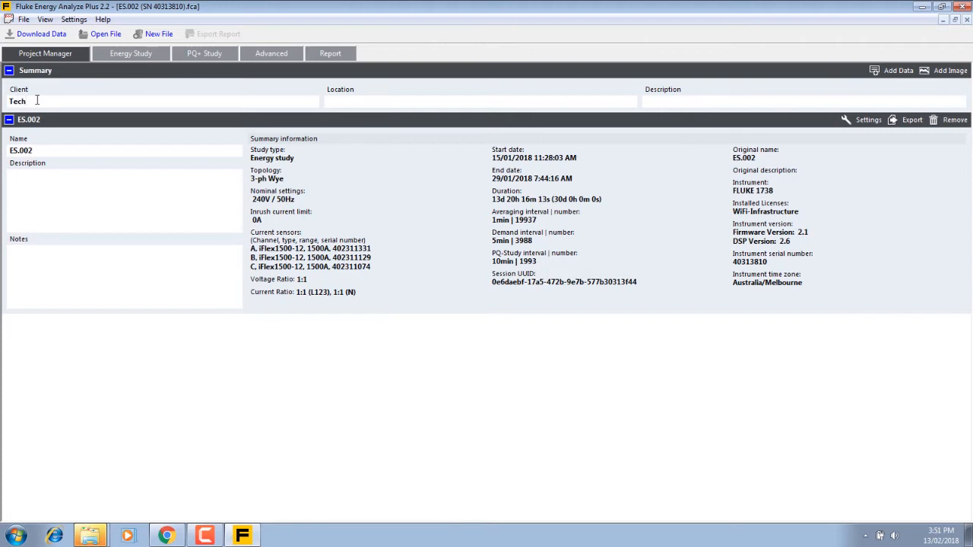
{"action": "type", "text": "Rentals"}
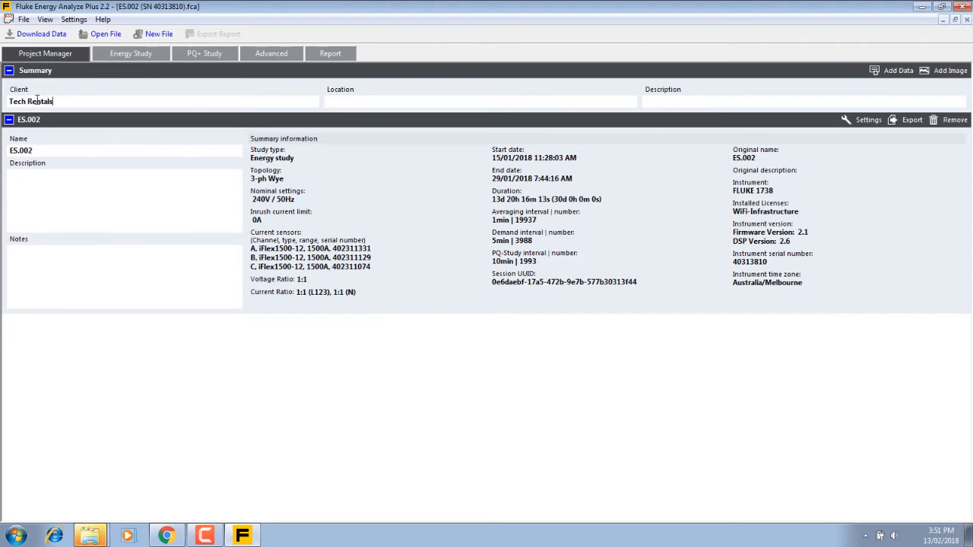
{"action": "type", "text": "M"}
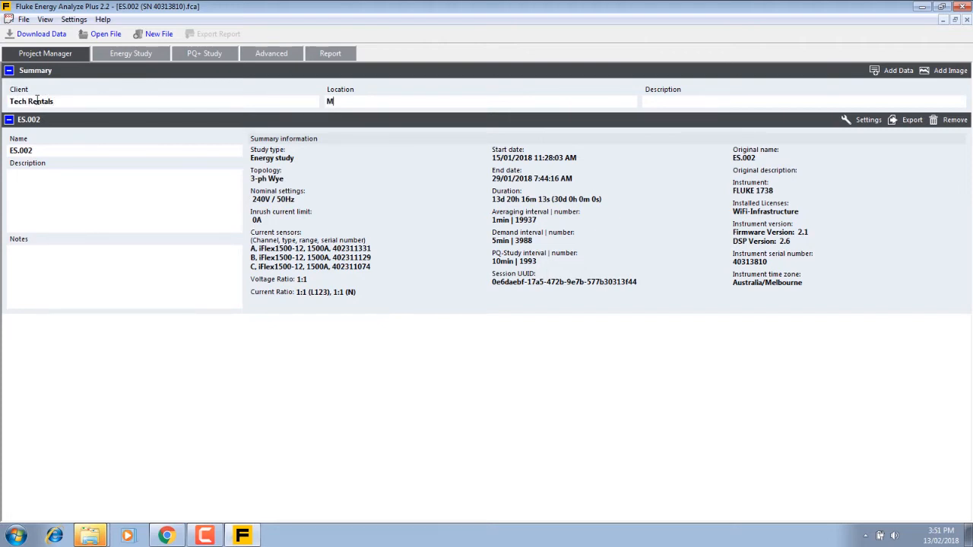
{"action": "type", "text": "elbourne"}
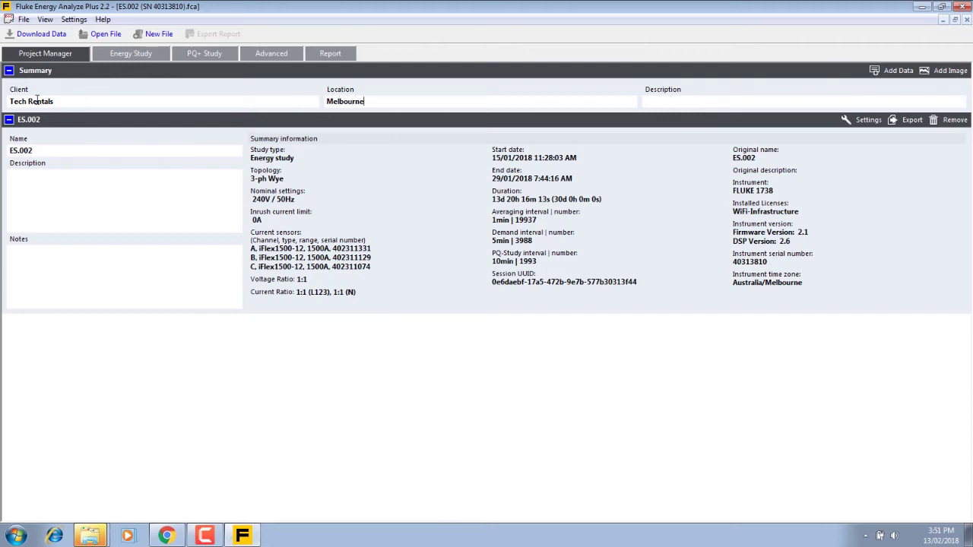
{"action": "type", "text": "Main"}
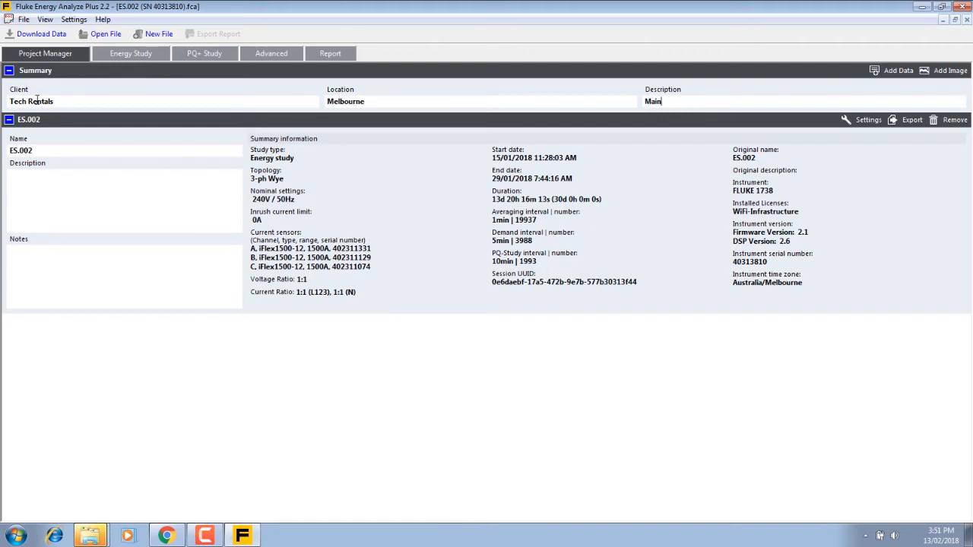
{"action": "type", "text": "Board"}
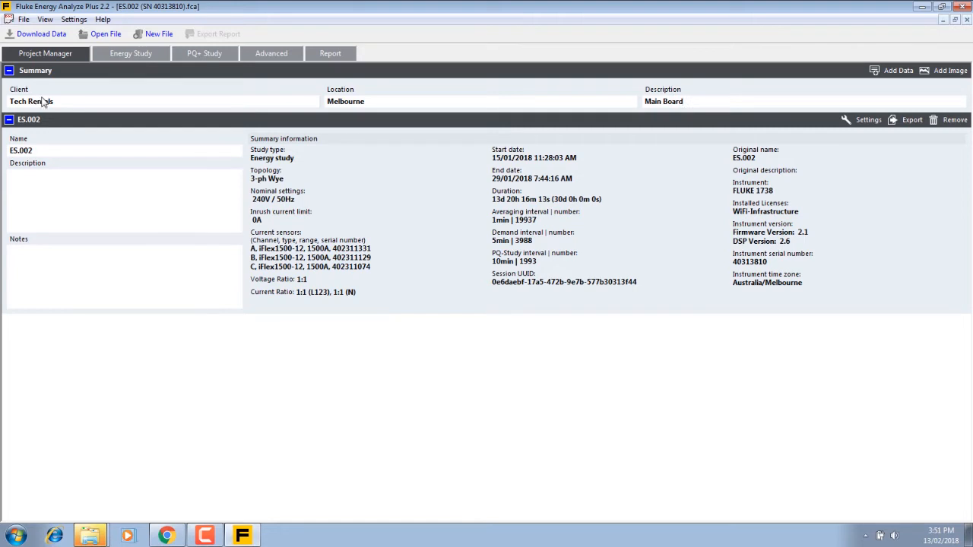
Rename the study ES.002 to Main Board Measurements
{"action": "double_click", "coordinate": [21, 150]}
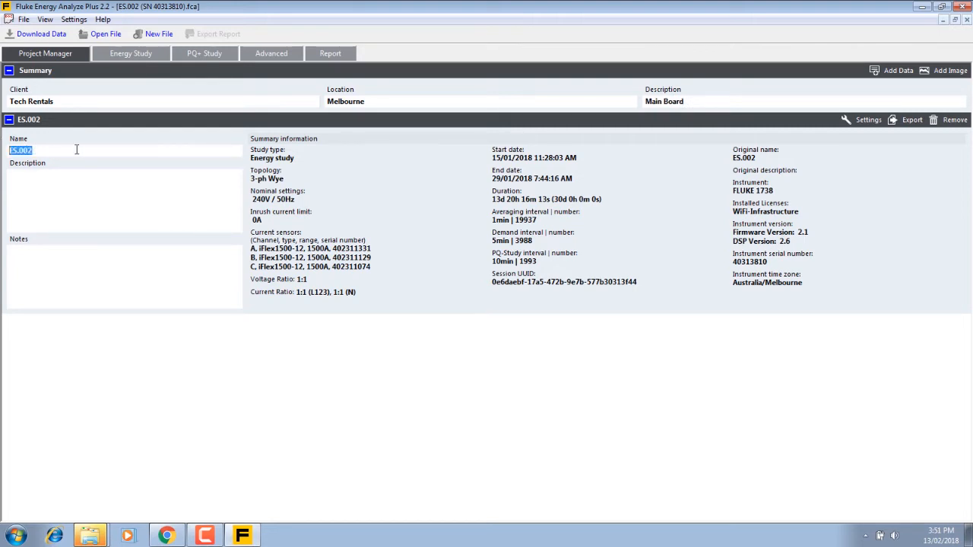
{"action": "type", "text": "Main B"}
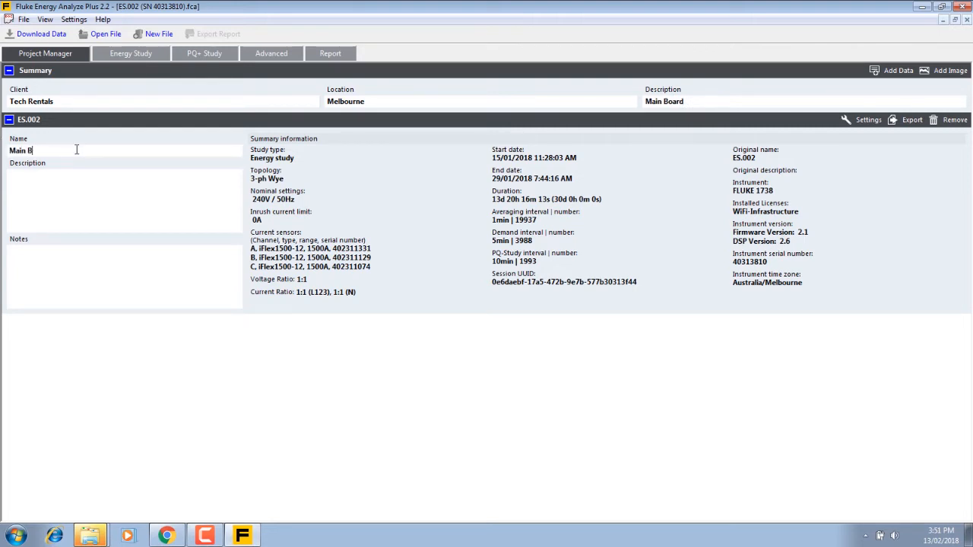
{"action": "type", "text": "oard Meas"}
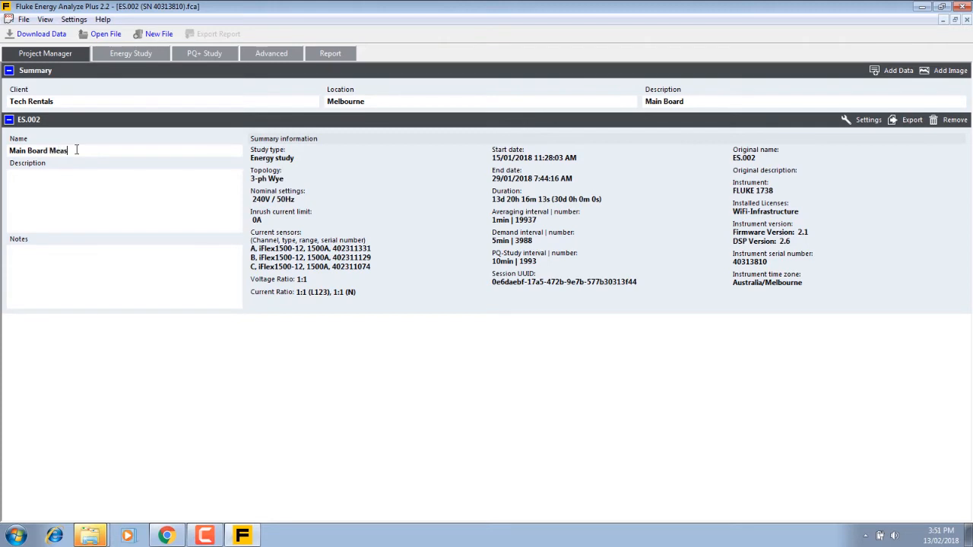
{"action": "type", "text": "urements"}
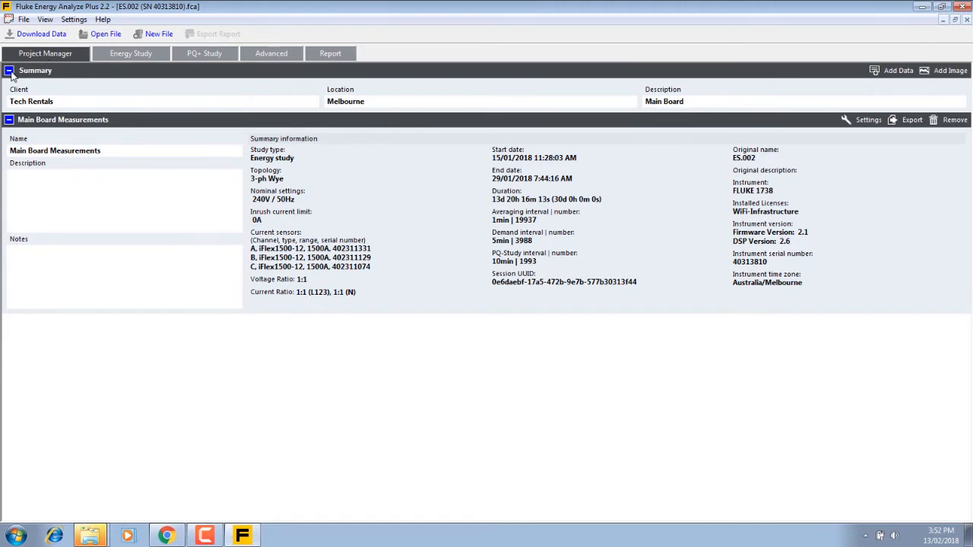
{"action": "left_click", "coordinate": [9, 70]}
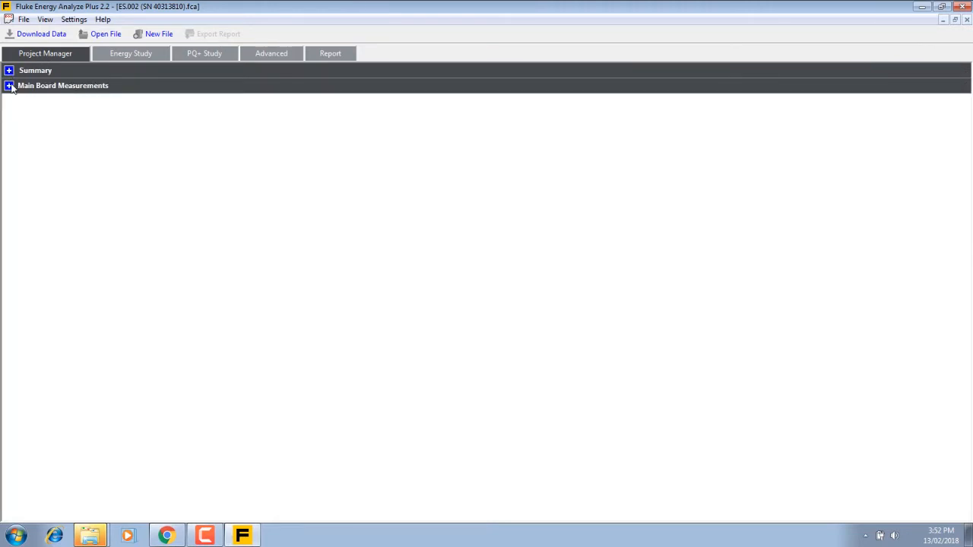
{"action": "left_click", "coordinate": [9, 85]}
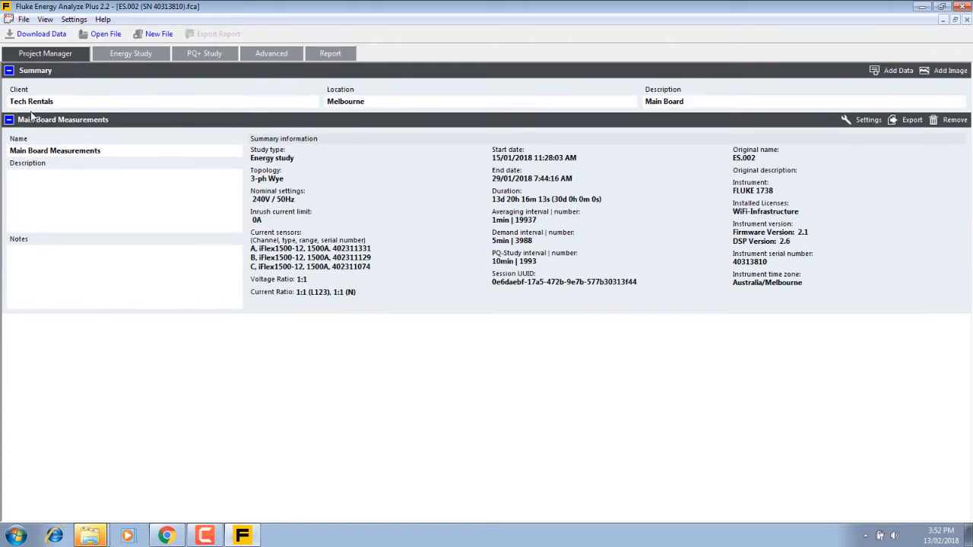
{"action": "mouse_move", "coordinate": [373, 255]}
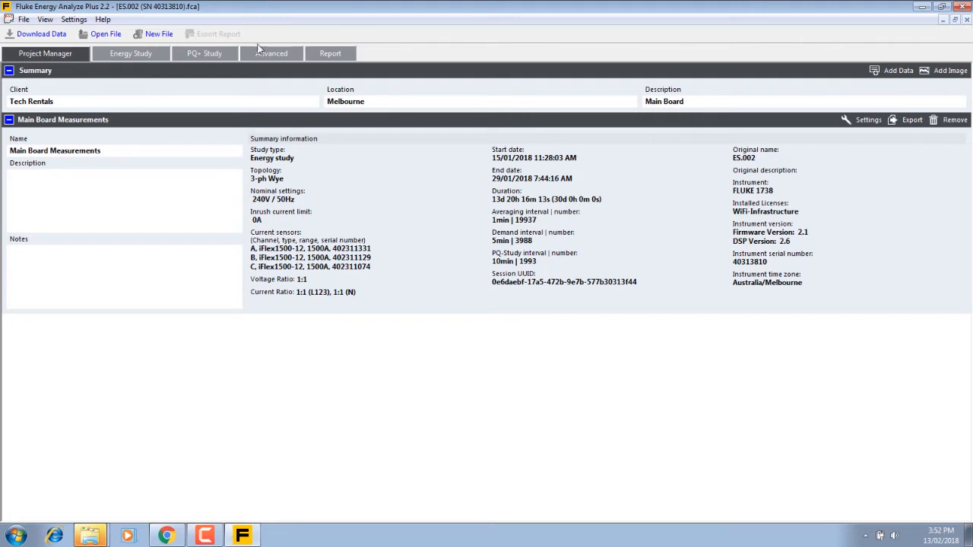
Add Summary and Main Board Measurements to the report and expand all sections
{"action": "left_click", "coordinate": [330, 53]}
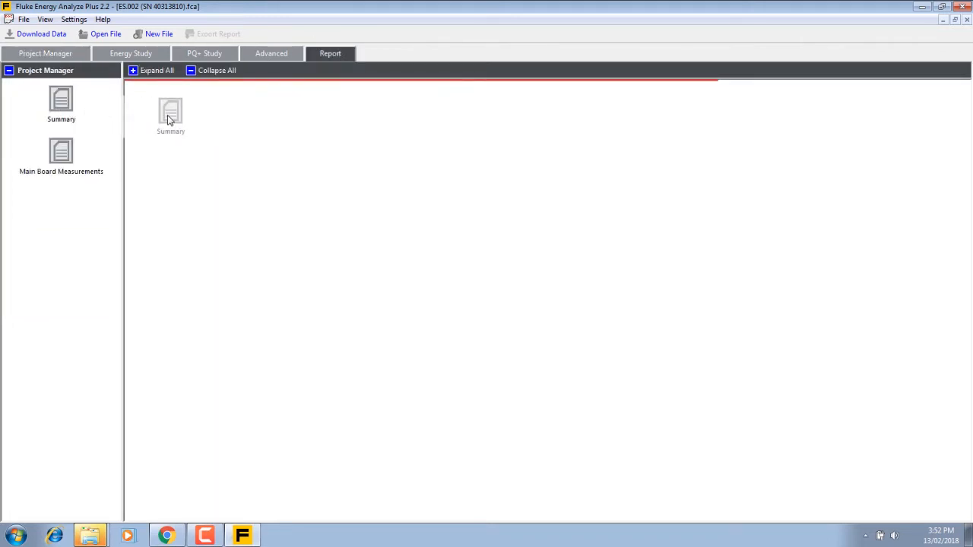
{"action": "left_click", "coordinate": [170, 114]}
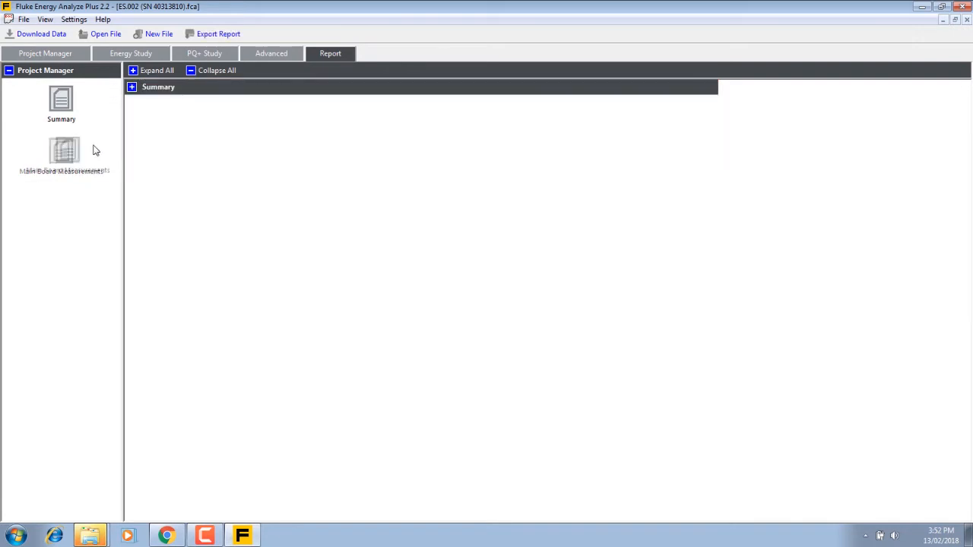
{"action": "left_click", "coordinate": [215, 70]}
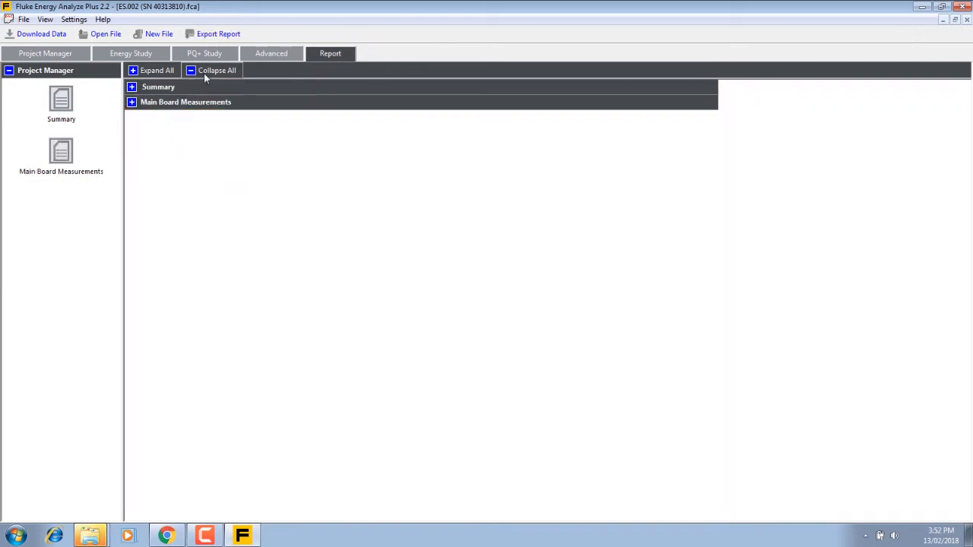
{"action": "left_click", "coordinate": [157, 70]}
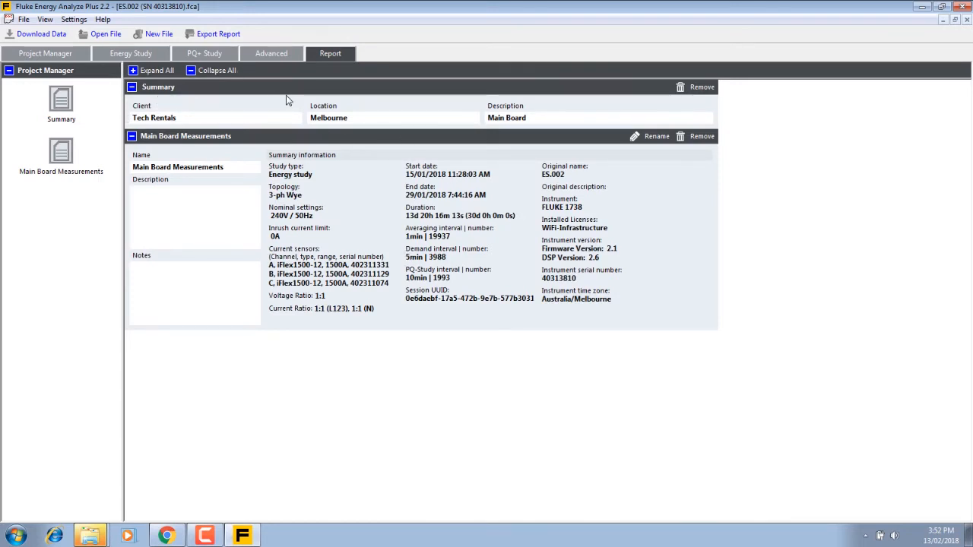
{"action": "mouse_move", "coordinate": [46, 53]}
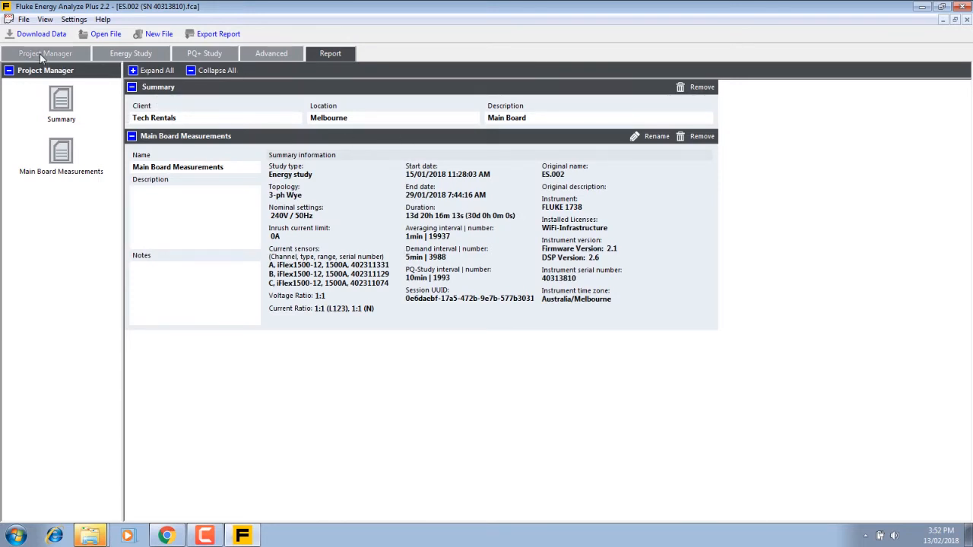
Show the energy study's RMS power graph, auto-scale it and mark working hours
{"action": "left_click", "coordinate": [45, 53]}
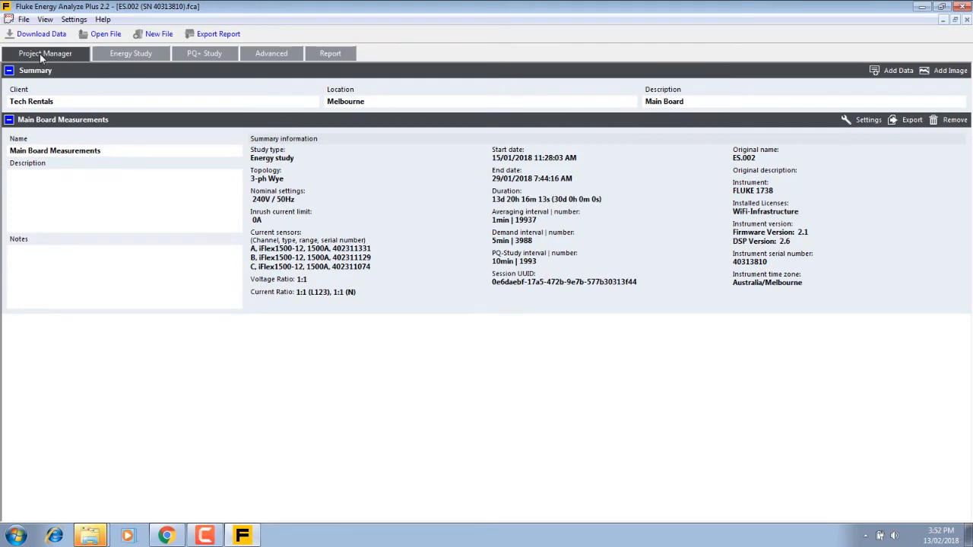
{"action": "left_click", "coordinate": [131, 54]}
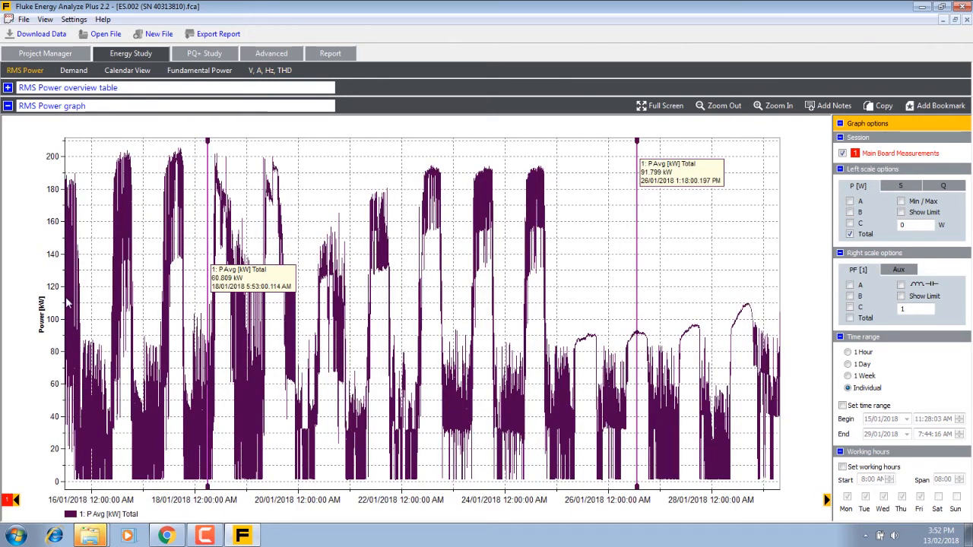
{"action": "mouse_move", "coordinate": [55, 252]}
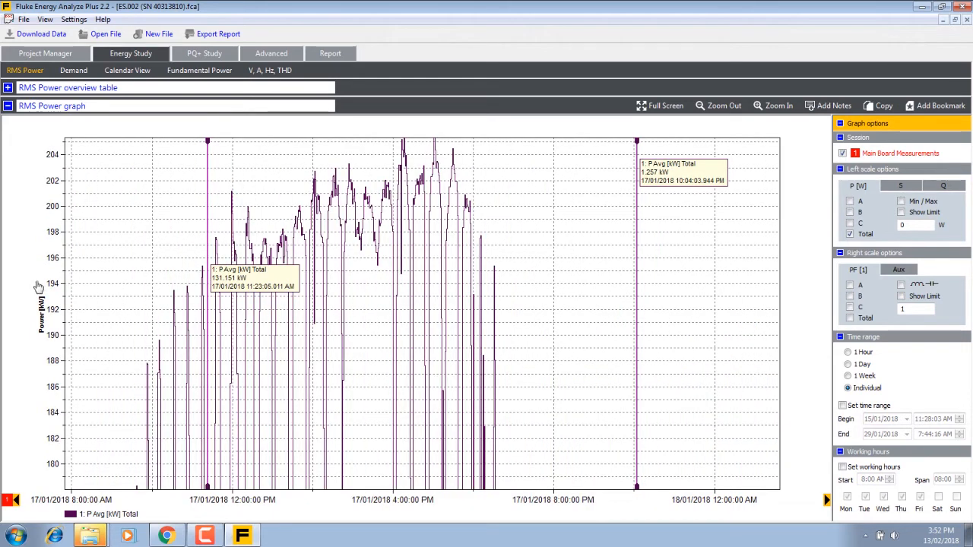
{"action": "left_click", "coordinate": [89, 280]}
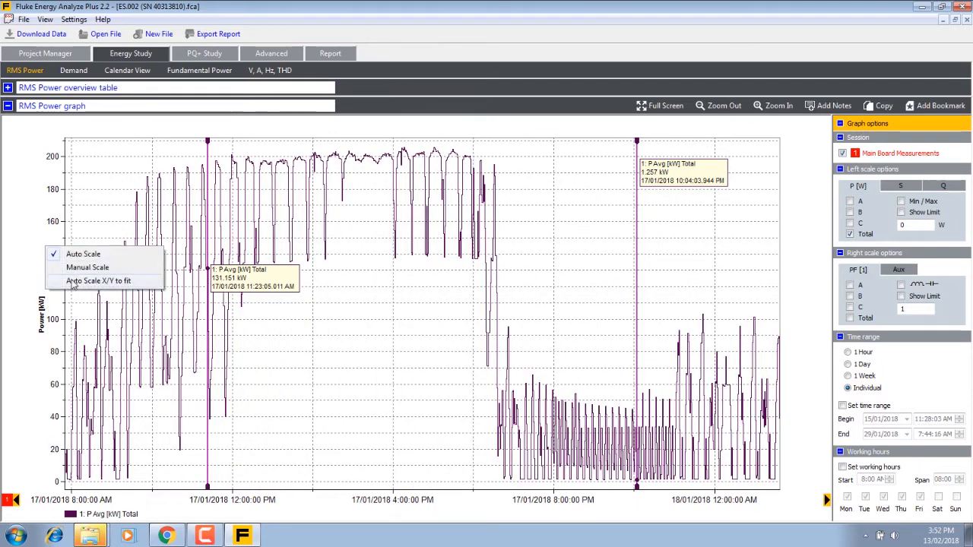
{"action": "left_click", "coordinate": [97, 279]}
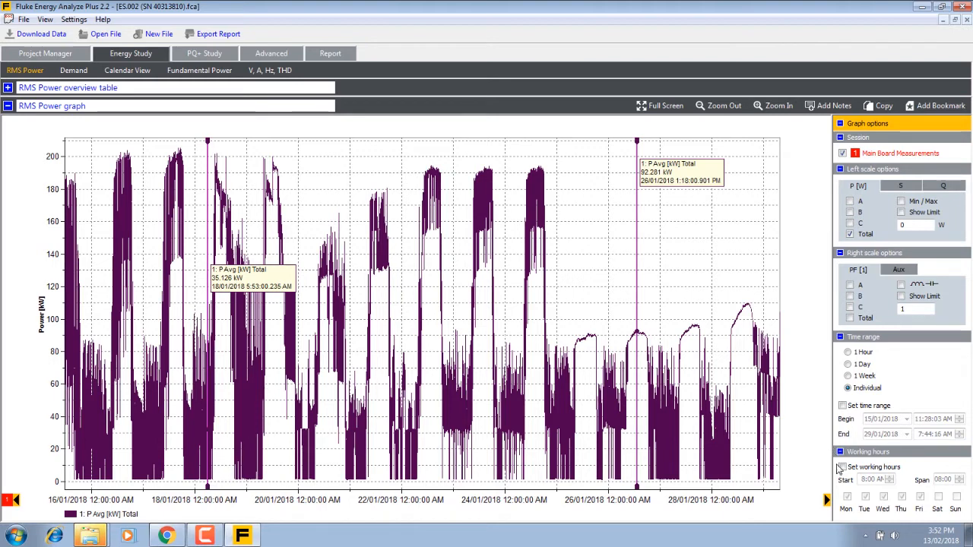
{"action": "left_click", "coordinate": [843, 467]}
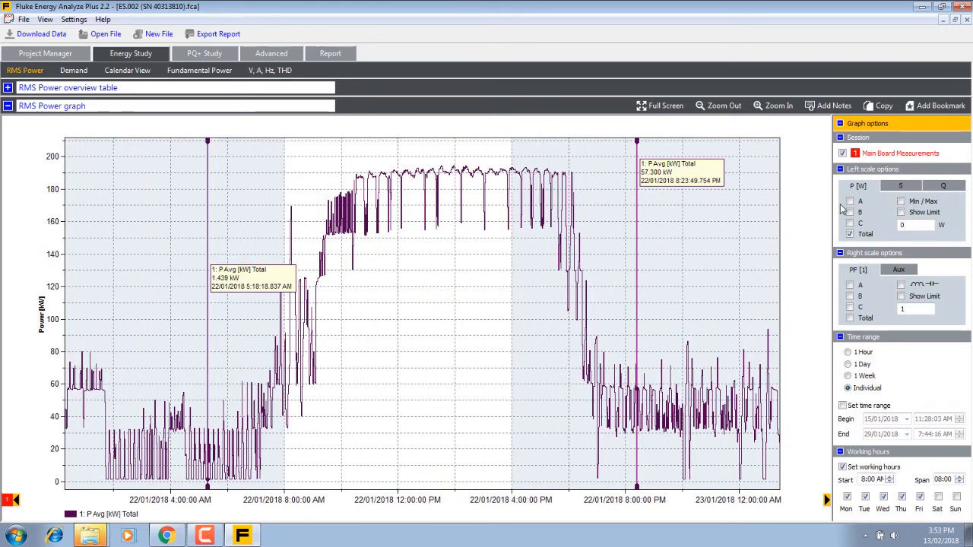
{"action": "mouse_move", "coordinate": [940, 105]}
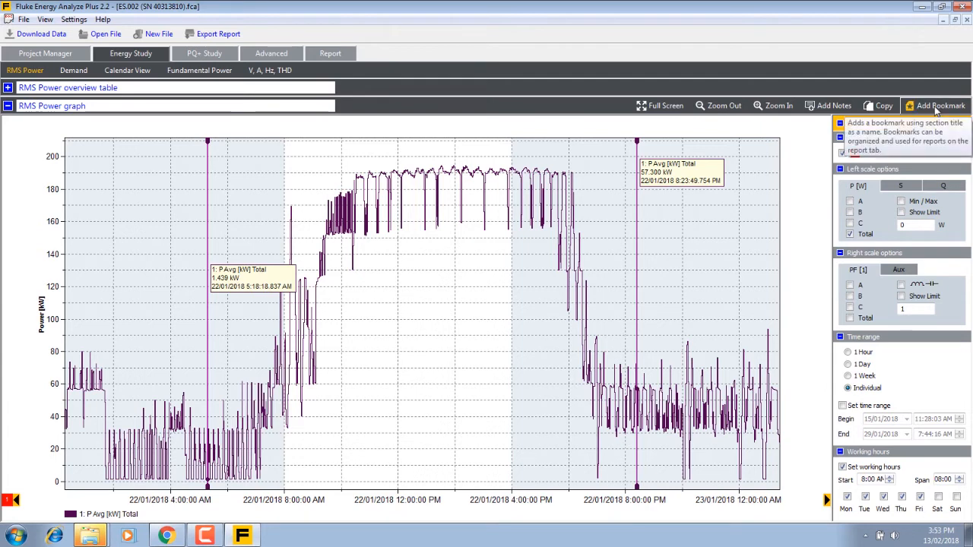
Bookmark the graph view, rename it RMS Power graph detail and add it to the report
{"action": "left_click", "coordinate": [941, 107]}
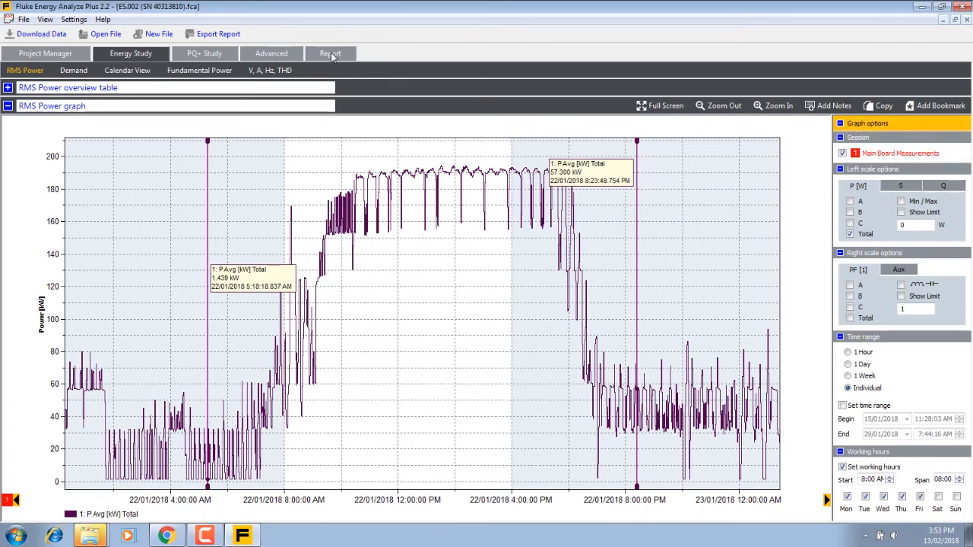
{"action": "left_click", "coordinate": [330, 53]}
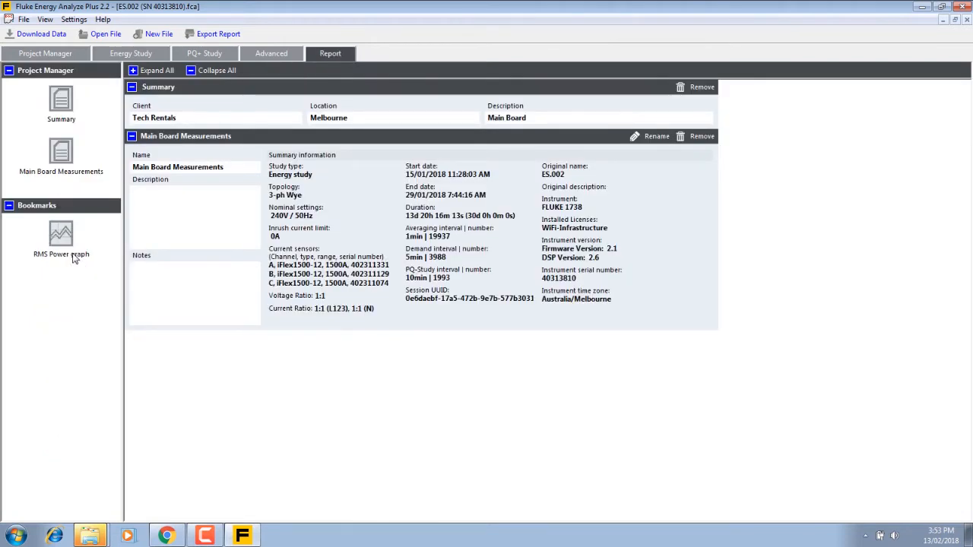
{"action": "right_click", "coordinate": [60, 235]}
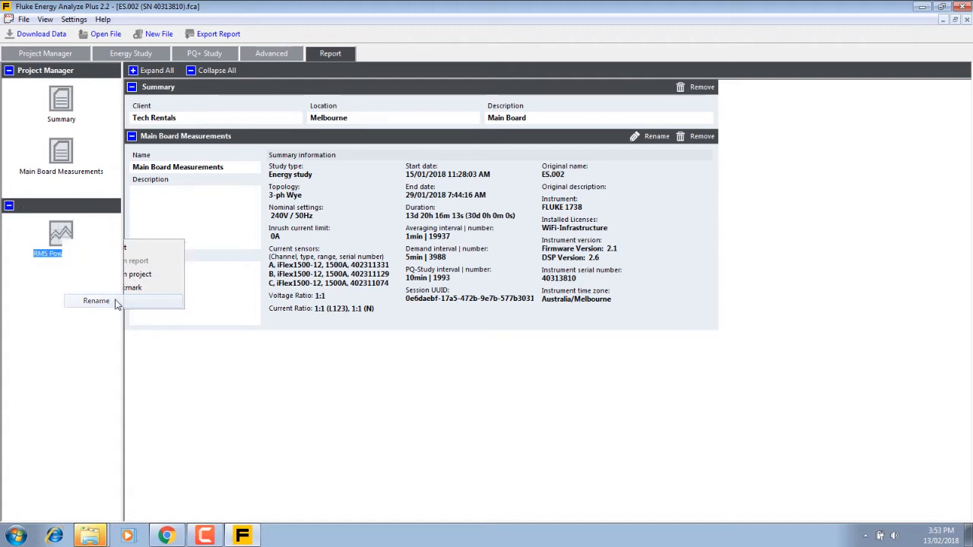
{"action": "left_click", "coordinate": [98, 301]}
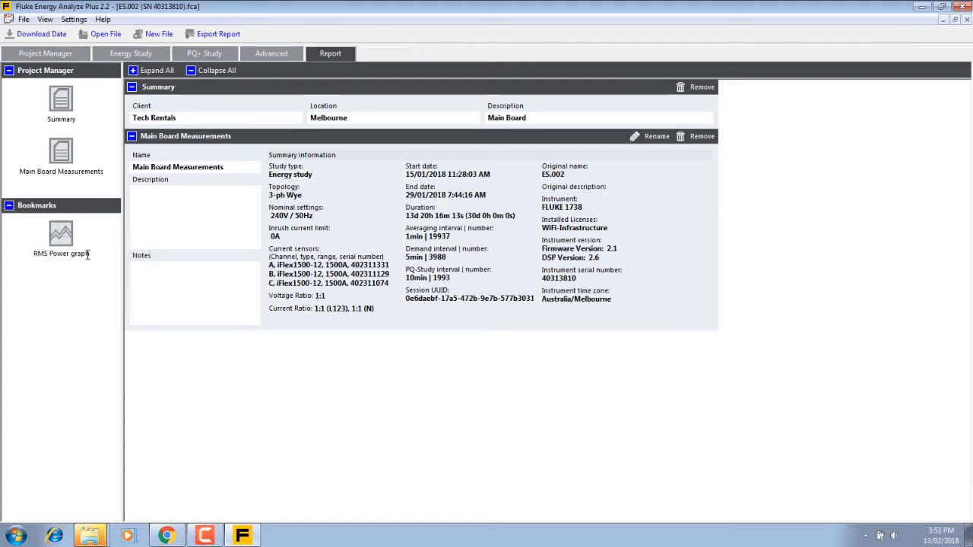
{"action": "mouse_move", "coordinate": [137, 280]}
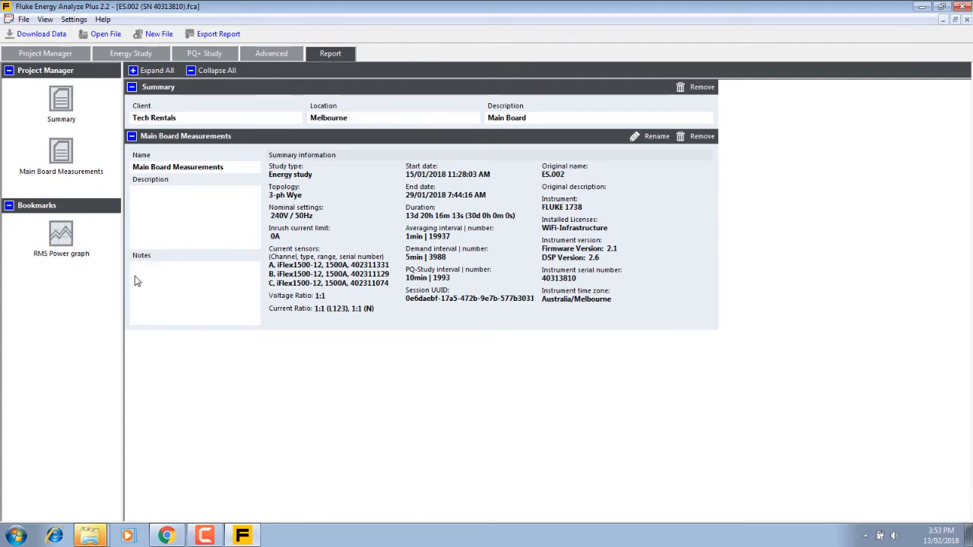
{"action": "left_click", "coordinate": [9, 6]}
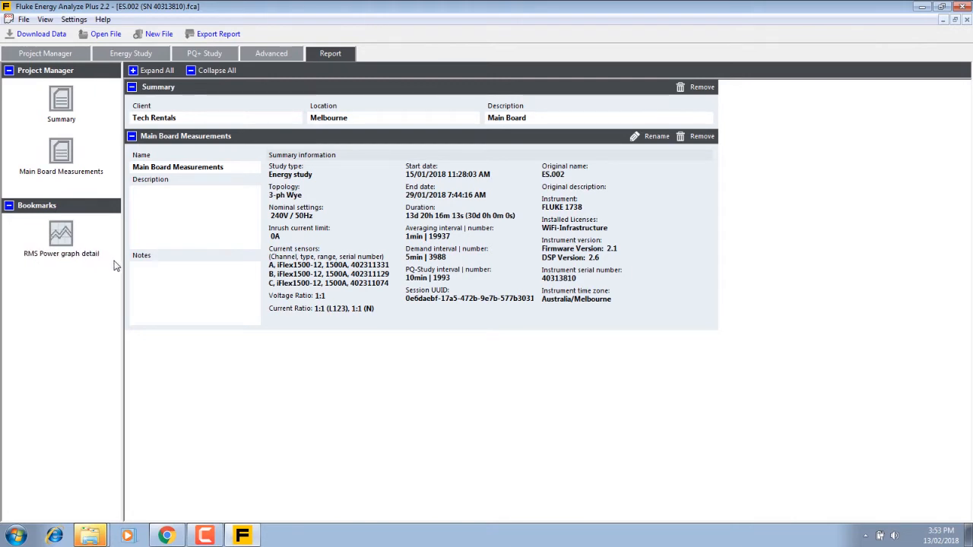
{"action": "left_click_drag", "start_coordinate": [61, 234], "coordinate": [167, 365]}
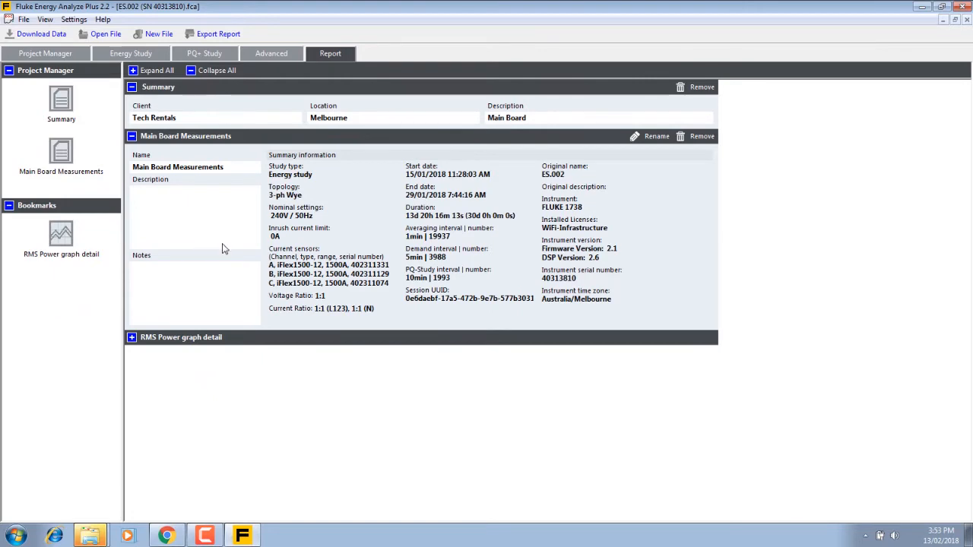
{"action": "left_click", "coordinate": [131, 53]}
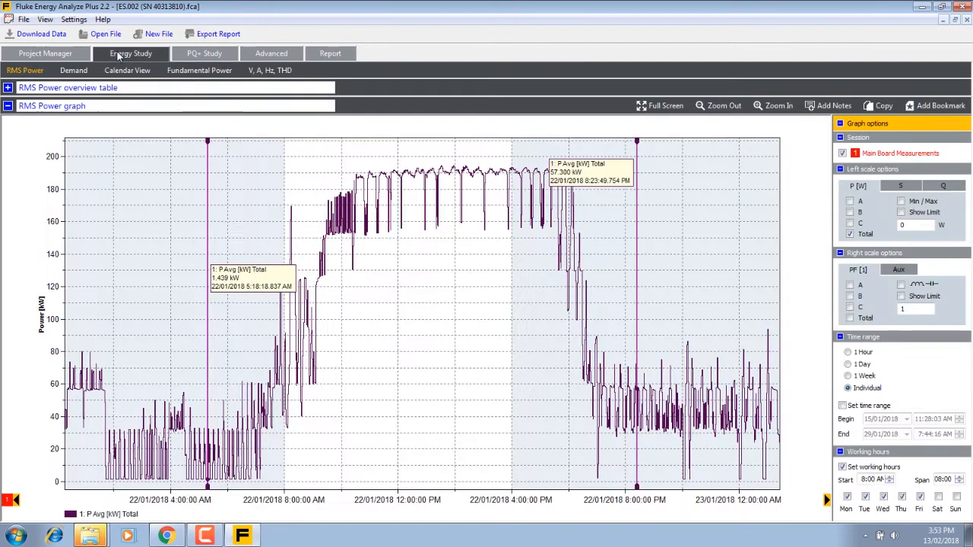
{"action": "mouse_move", "coordinate": [417, 392]}
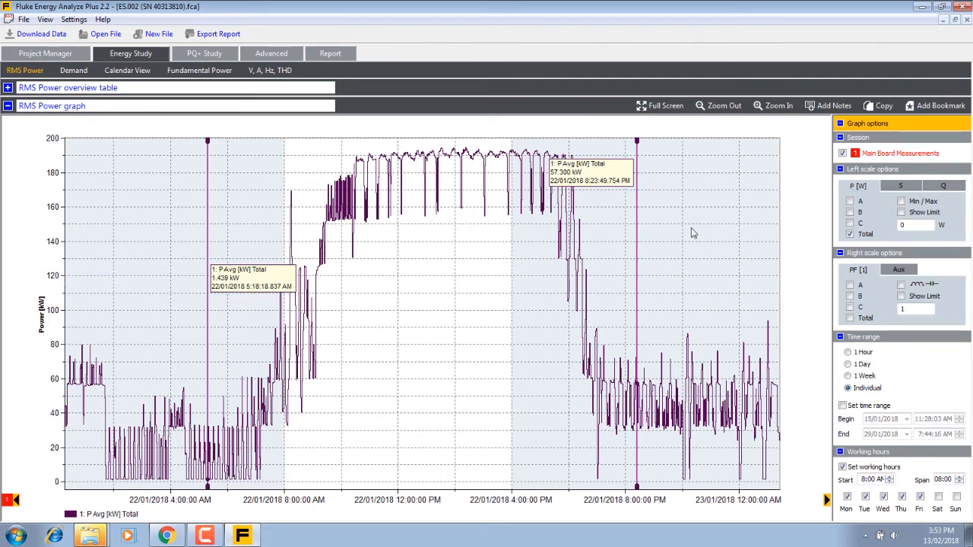
Auto-scale the RMS power graph and toggle between phase A, phases A/B/C display
{"action": "right_click", "coordinate": [42, 307]}
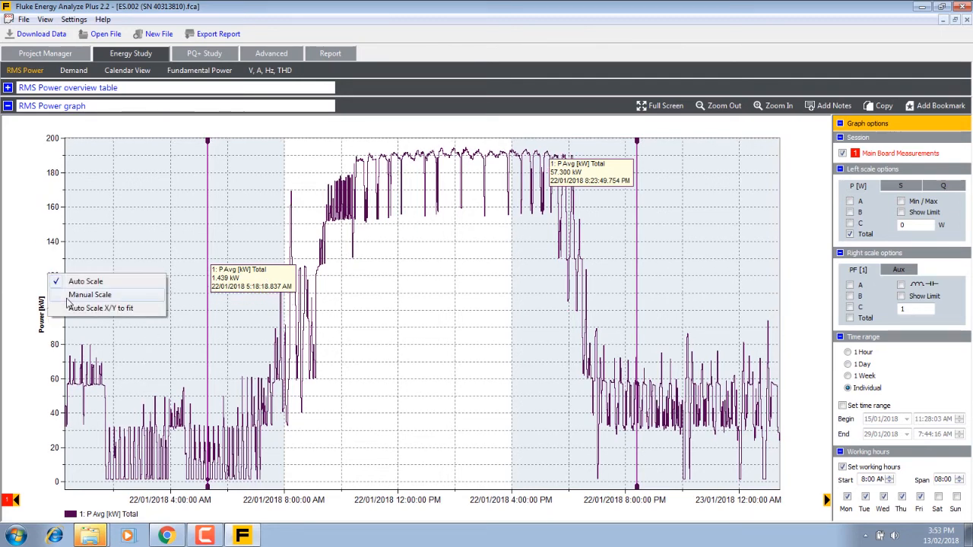
{"action": "left_click", "coordinate": [100, 307]}
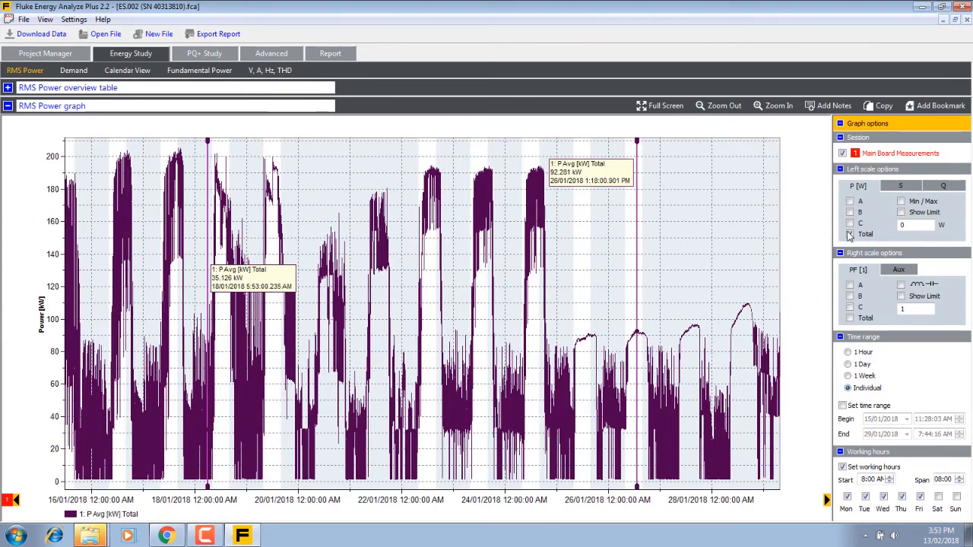
{"action": "left_click", "coordinate": [850, 201]}
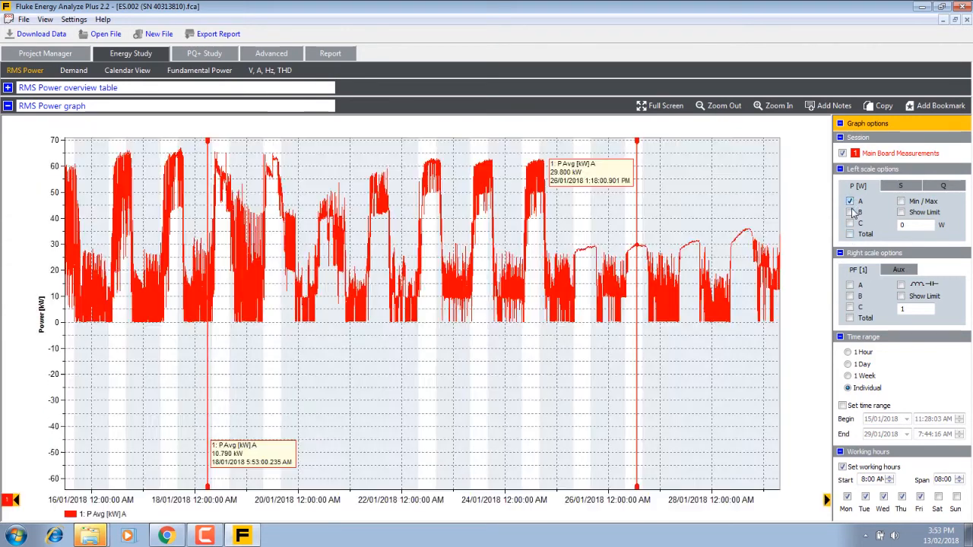
{"action": "left_click", "coordinate": [850, 222]}
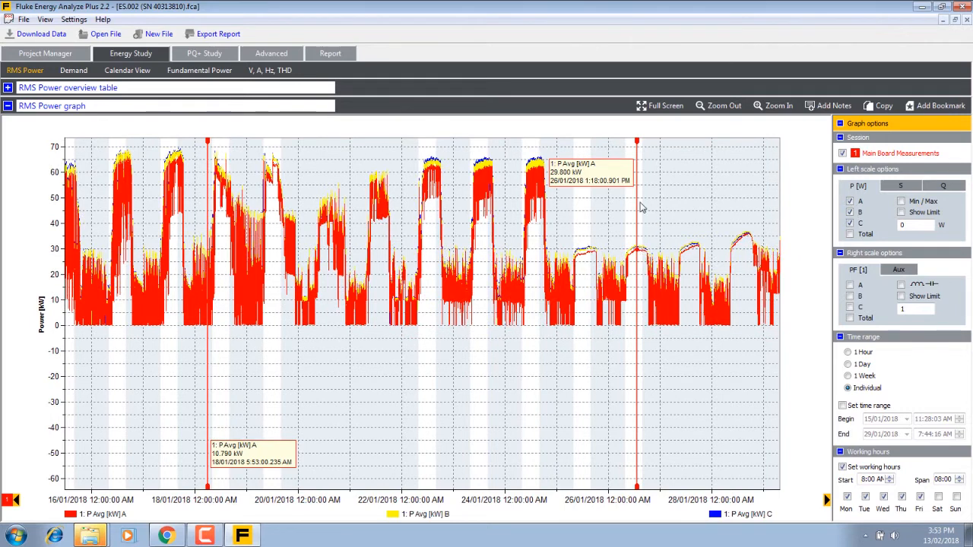
{"action": "left_click", "coordinate": [850, 201]}
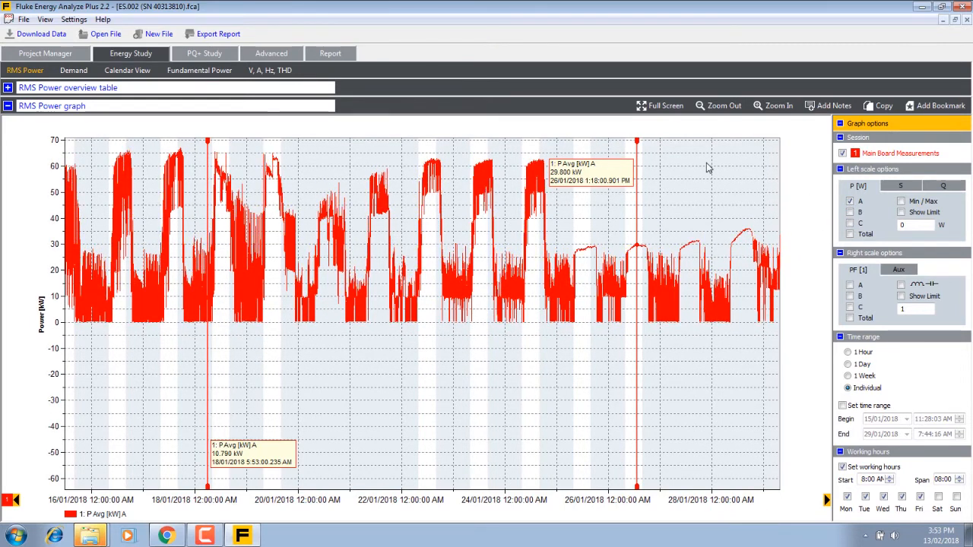
{"action": "left_click", "coordinate": [943, 186]}
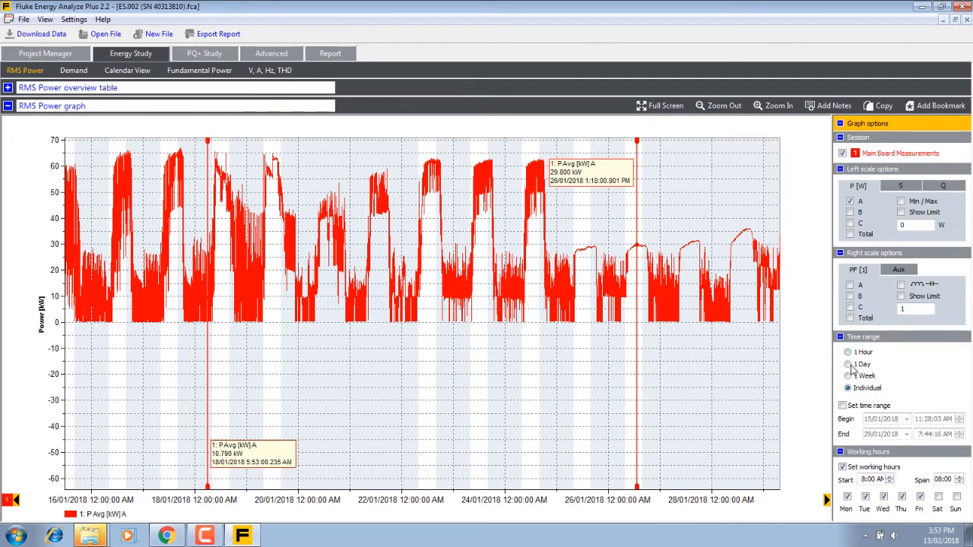
Try 1 Day and 1 Hour time ranges, then show total power across the whole recording period
{"action": "left_click", "coordinate": [849, 365]}
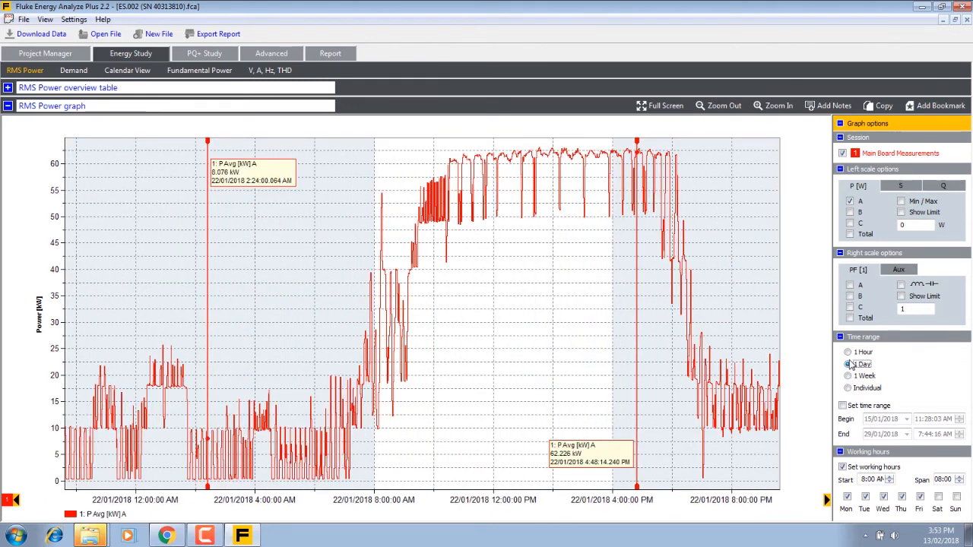
{"action": "left_click", "coordinate": [848, 352]}
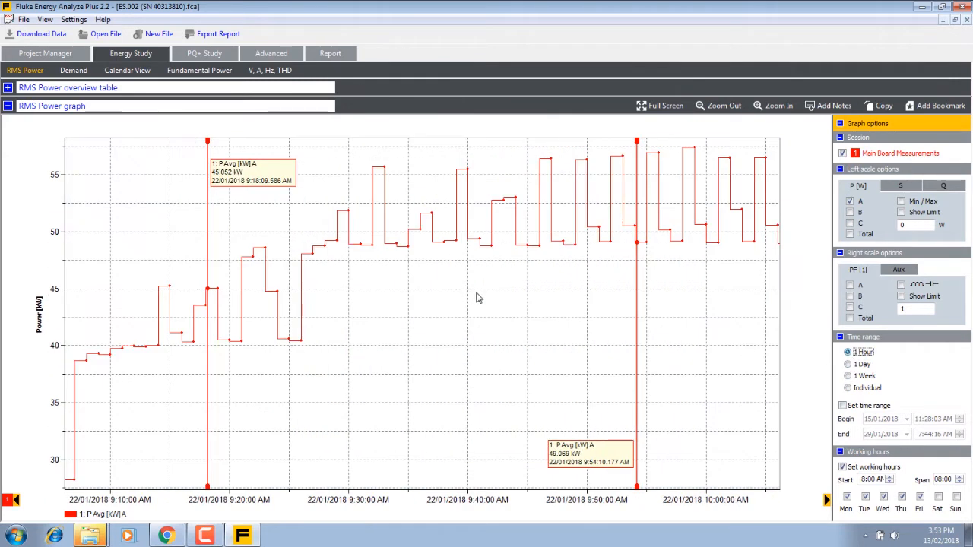
{"action": "mouse_move", "coordinate": [362, 262]}
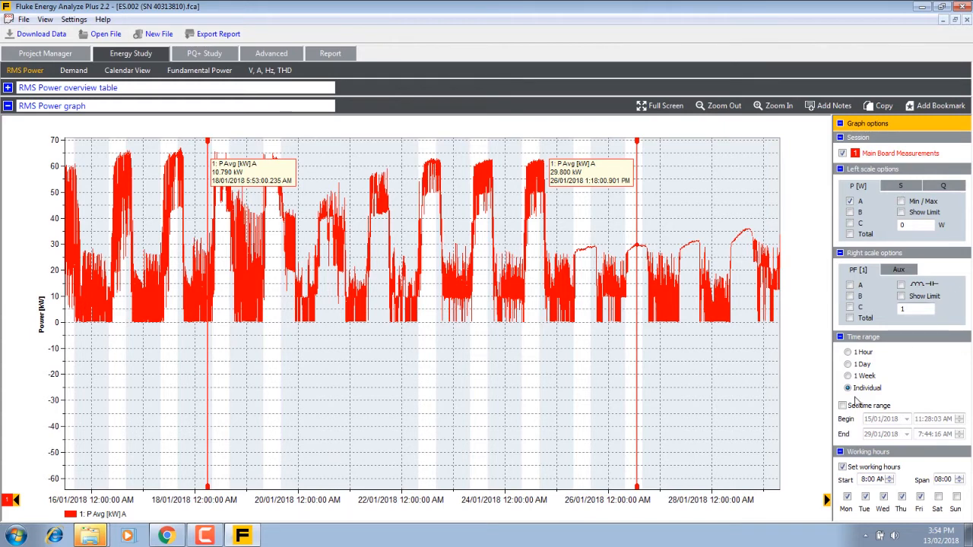
{"action": "left_click", "coordinate": [849, 353]}
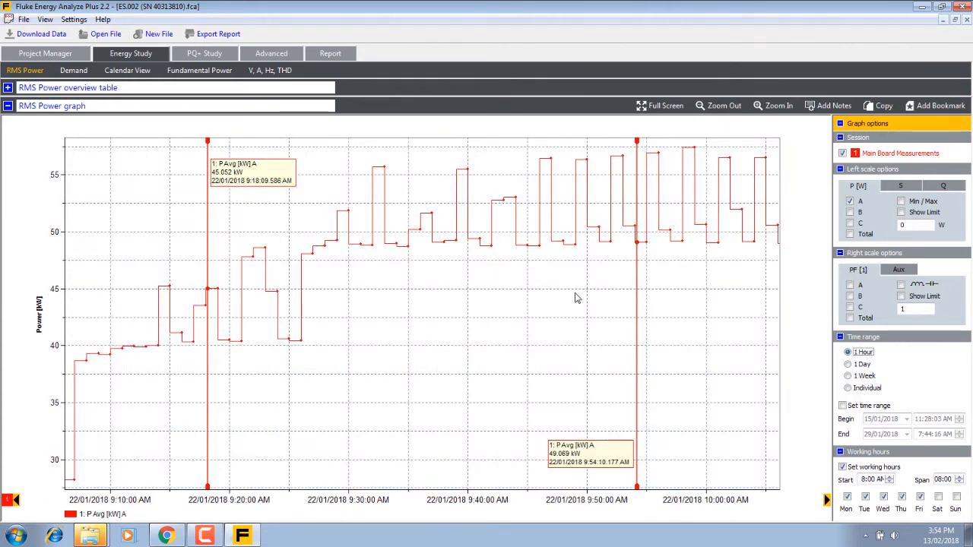
{"action": "mouse_move", "coordinate": [210, 490]}
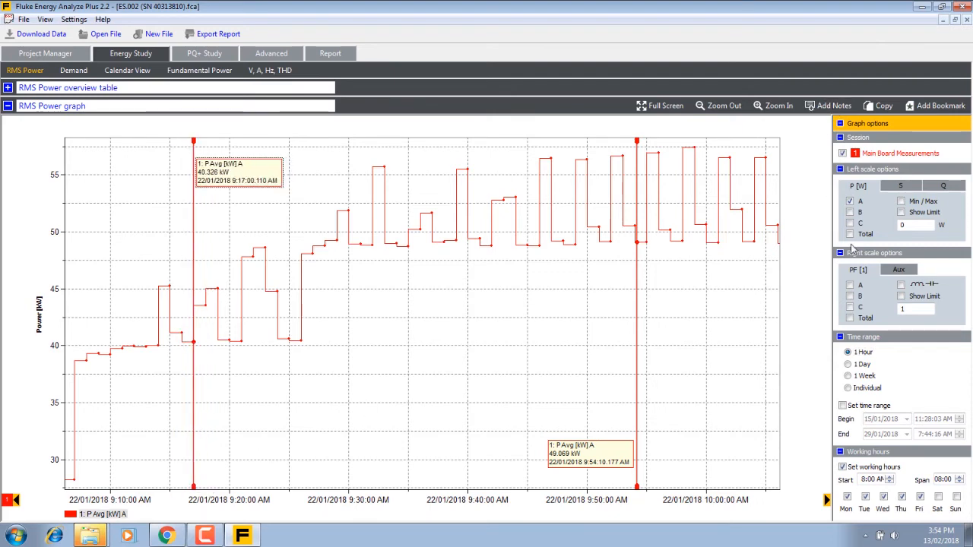
{"action": "left_click", "coordinate": [850, 234]}
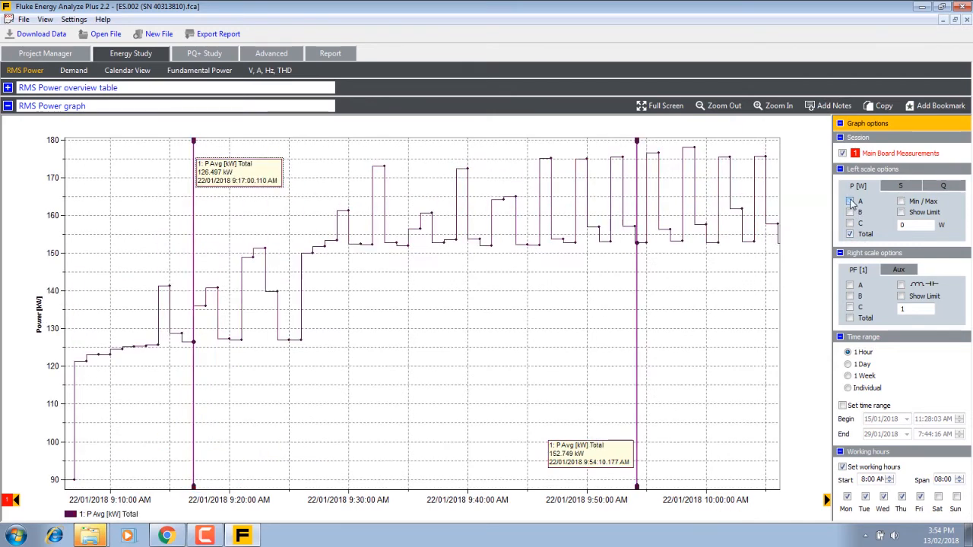
{"action": "left_click", "coordinate": [850, 201]}
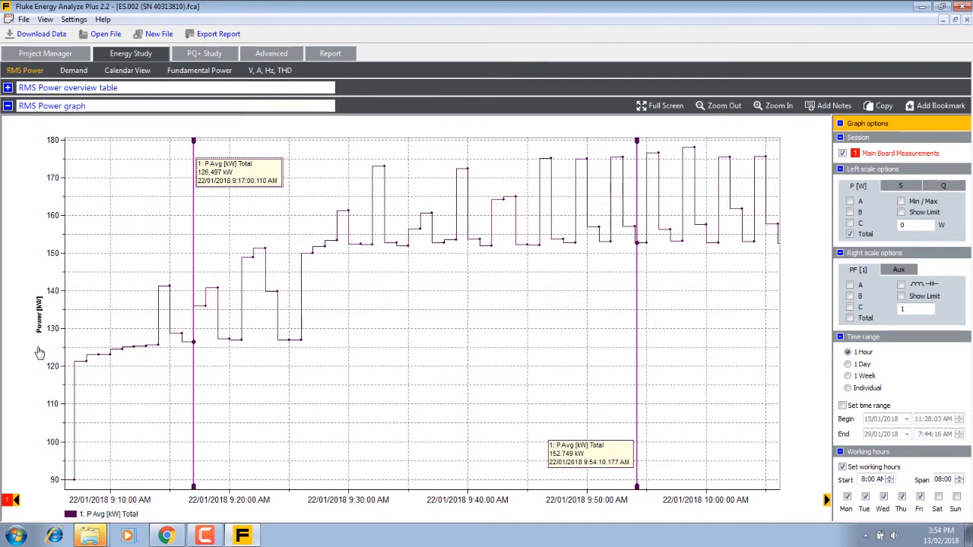
{"action": "left_click", "coordinate": [848, 388]}
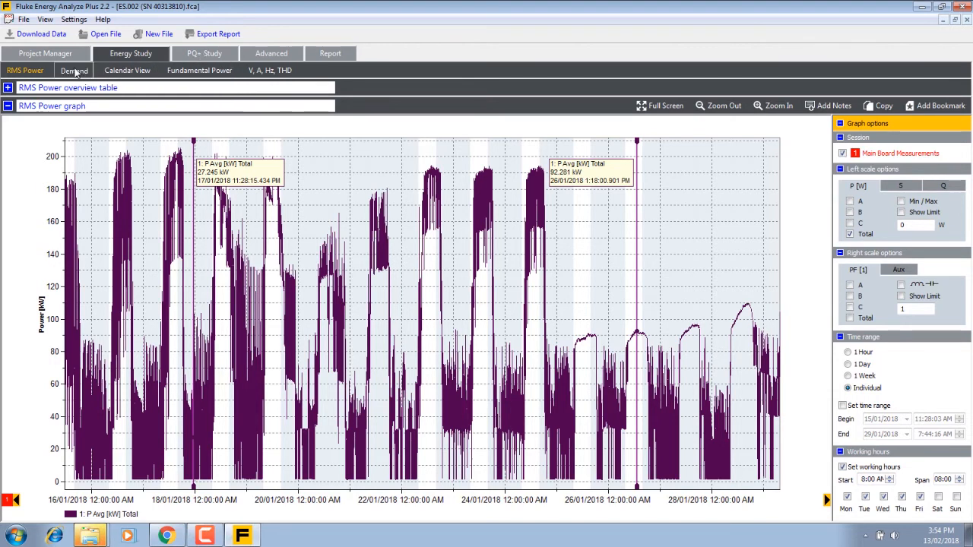
Show the demand overview table and bookmark it for the report
{"action": "left_click", "coordinate": [73, 70]}
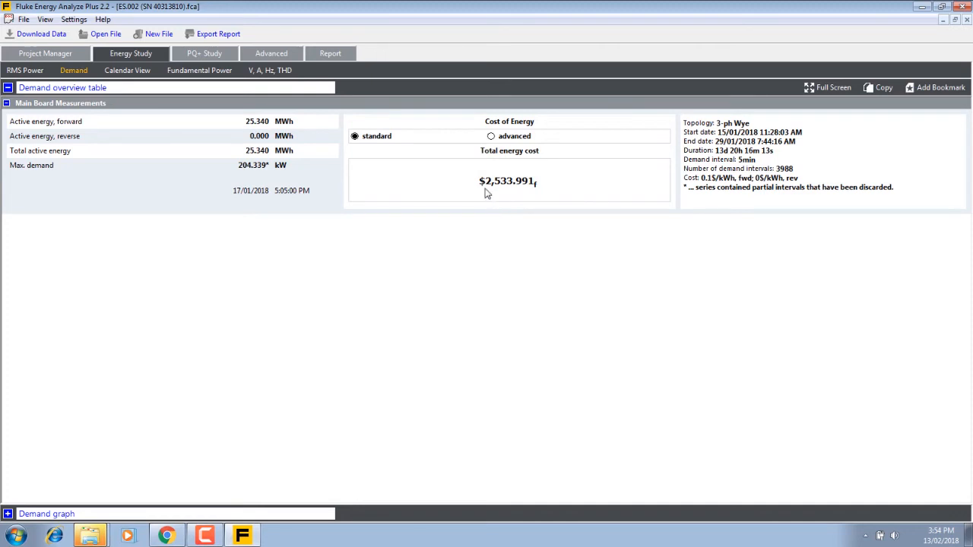
{"action": "mouse_move", "coordinate": [500, 190]}
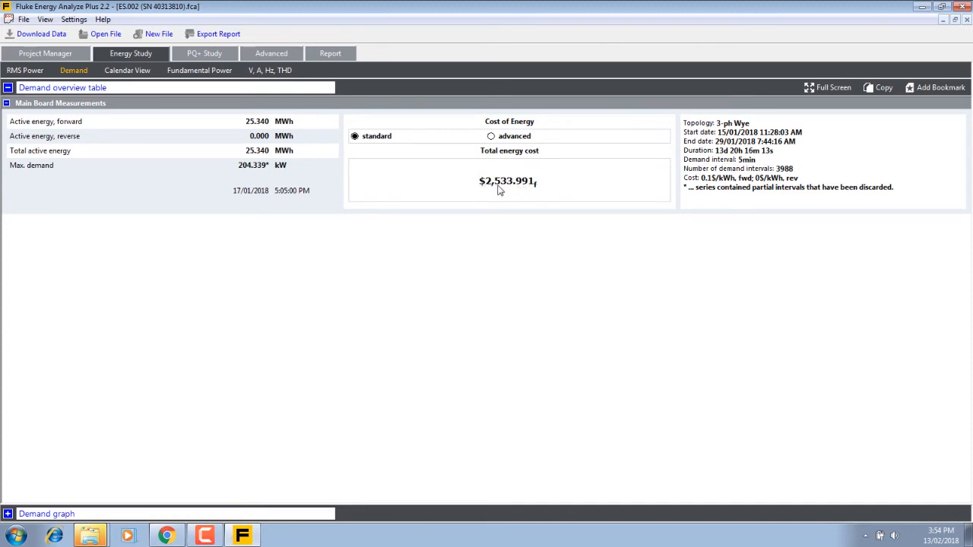
{"action": "mouse_move", "coordinate": [551, 200]}
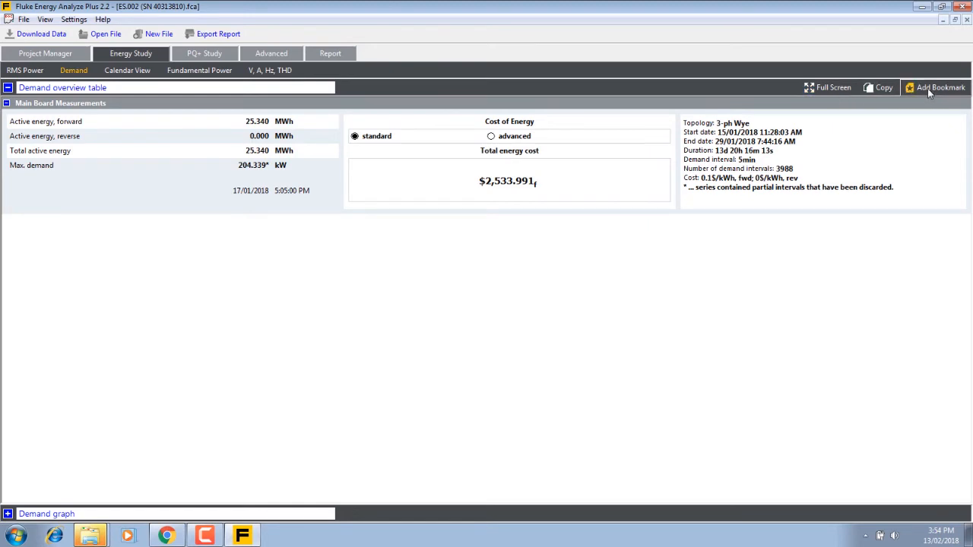
{"action": "left_click", "coordinate": [941, 87]}
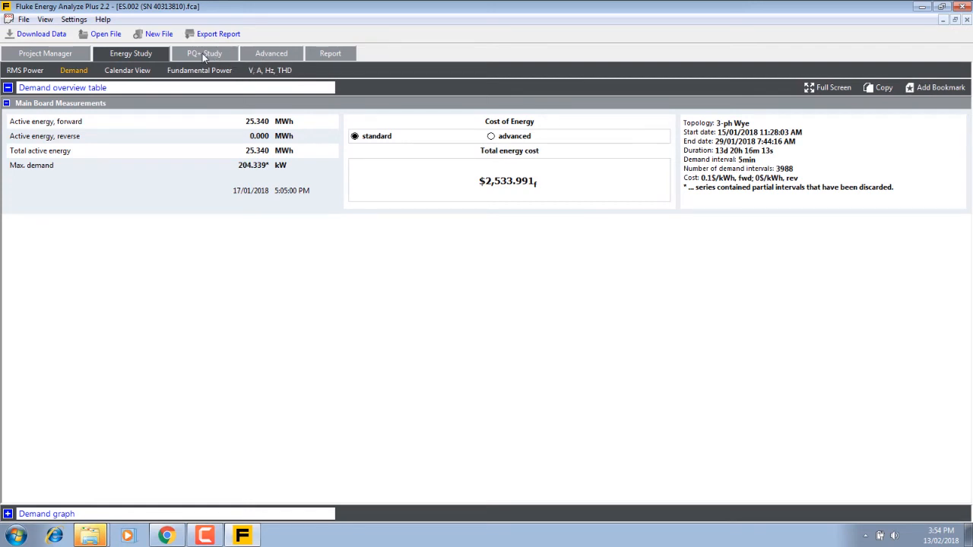
Bookmark the PQ+ study's dip event 1.1 graph, then show the advanced graph view
{"action": "left_click", "coordinate": [204, 53]}
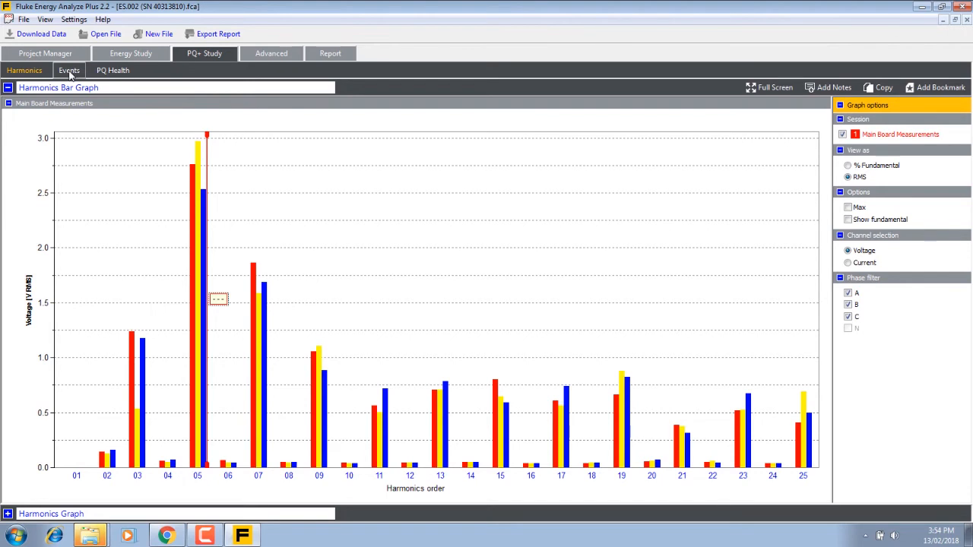
{"action": "left_click", "coordinate": [69, 70]}
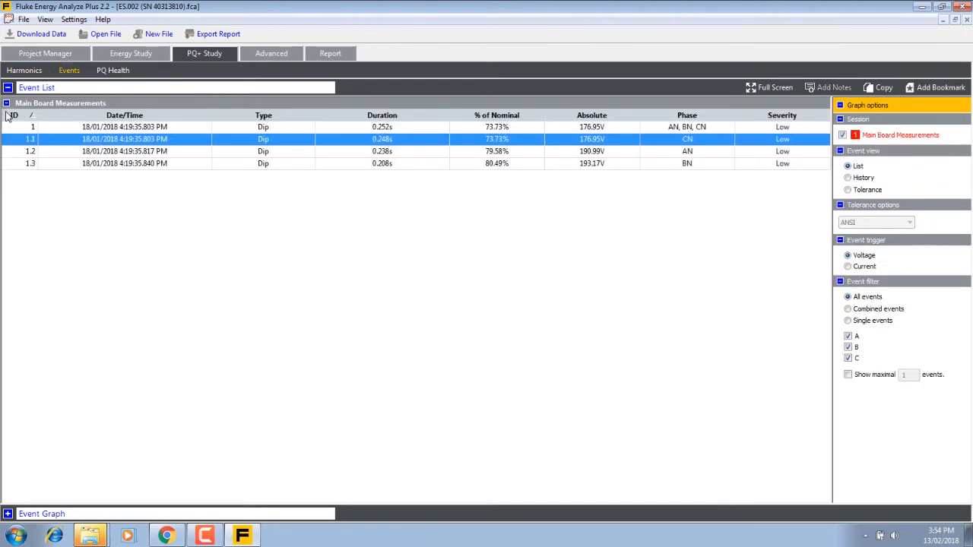
{"action": "left_click", "coordinate": [6, 103]}
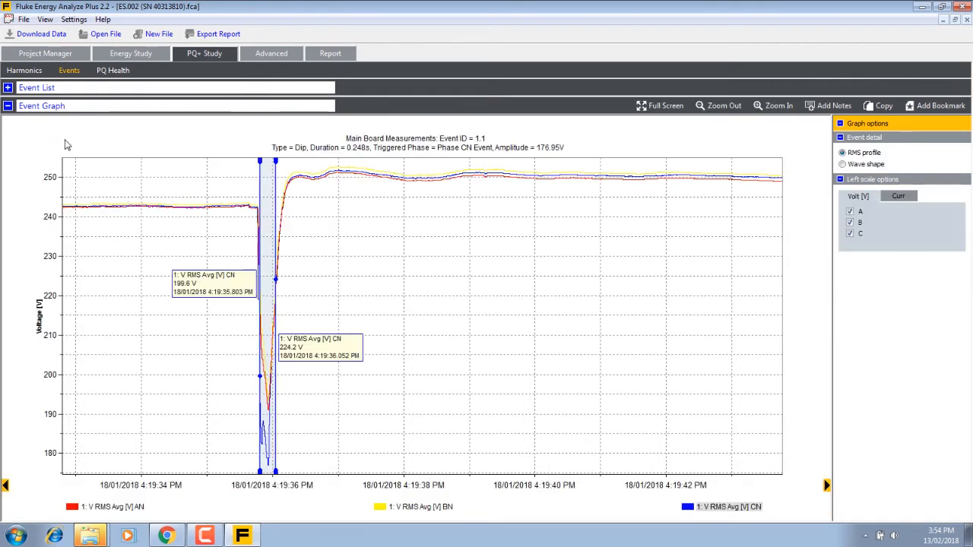
{"action": "left_click", "coordinate": [942, 106]}
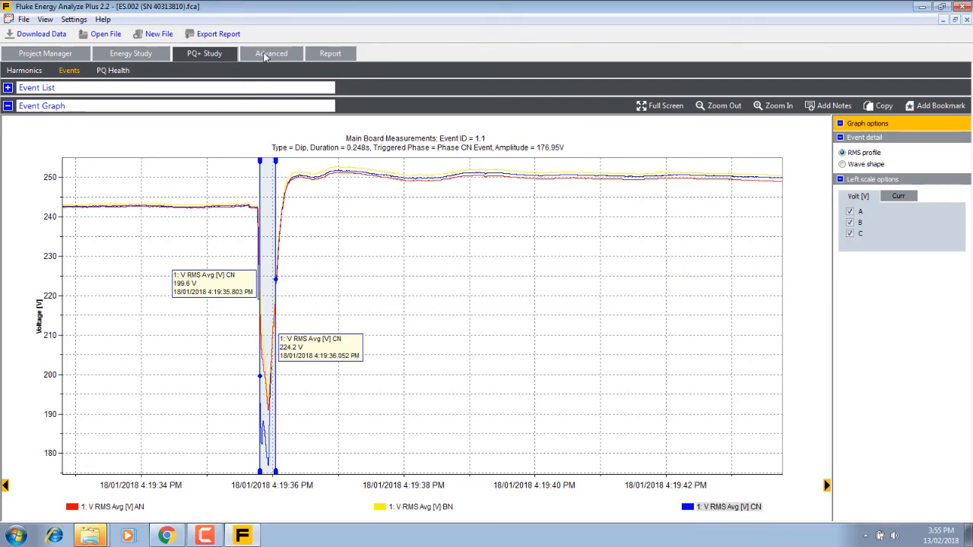
{"action": "left_click", "coordinate": [270, 53]}
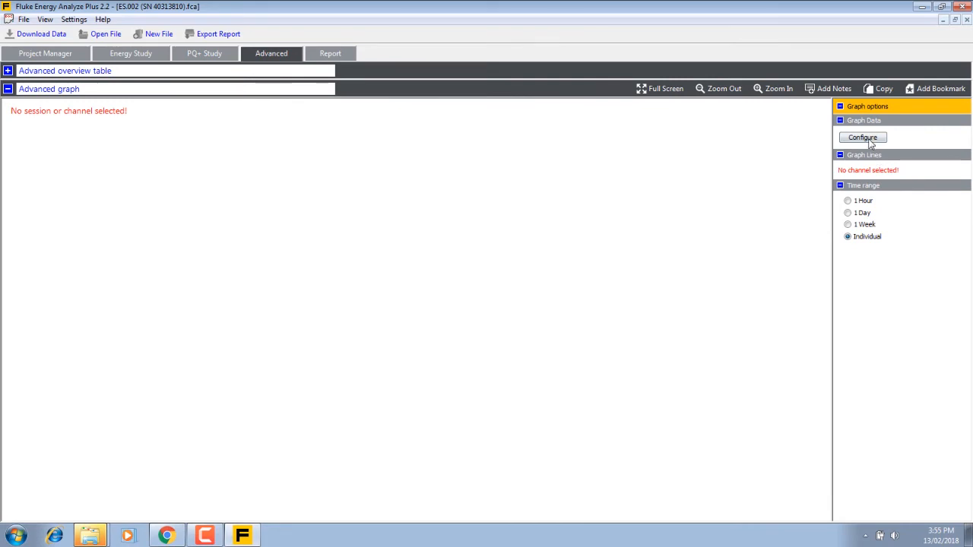
Review the advanced graph's channel selection with ALL ticked for Session 1, then cancel without applying
{"action": "left_click", "coordinate": [863, 136]}
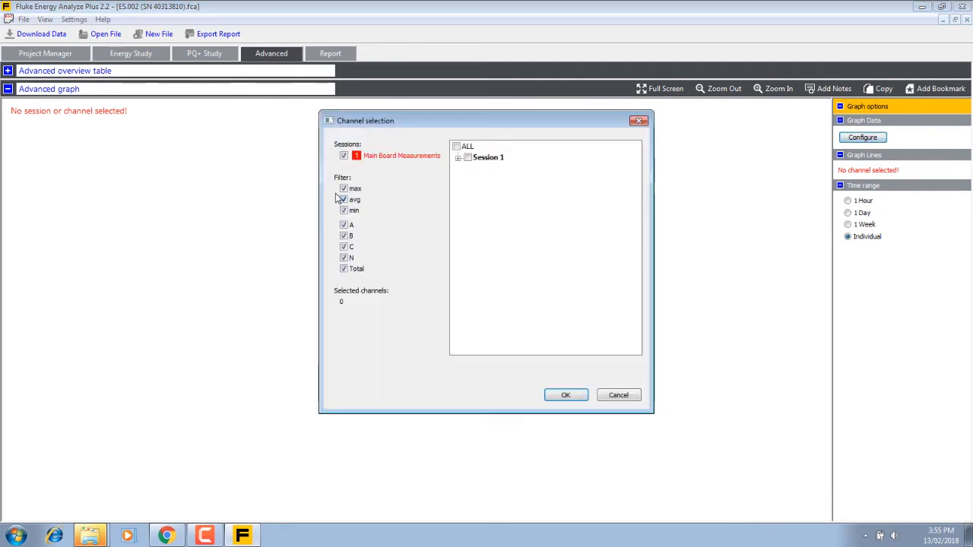
{"action": "left_click", "coordinate": [456, 145]}
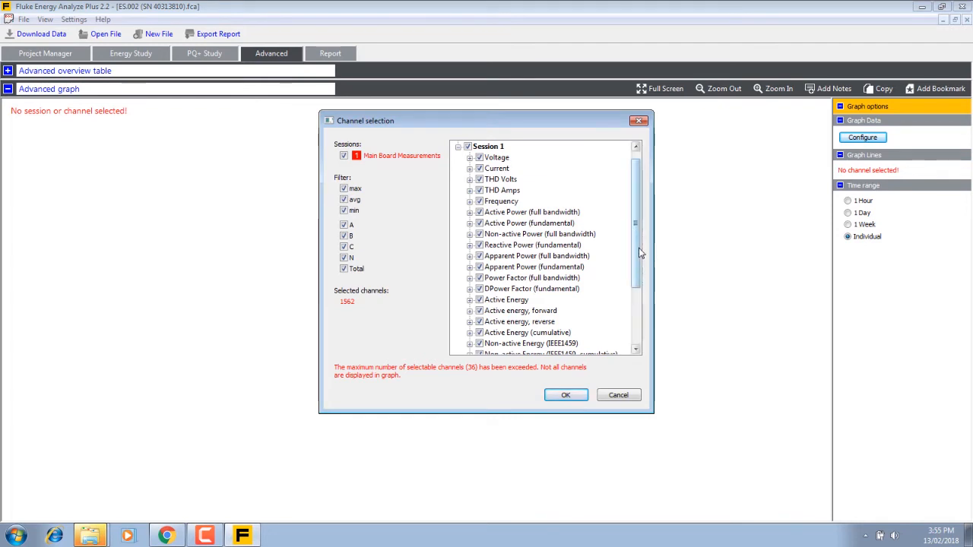
{"action": "scroll", "scroll_direction": "down", "scroll_amount": 3}
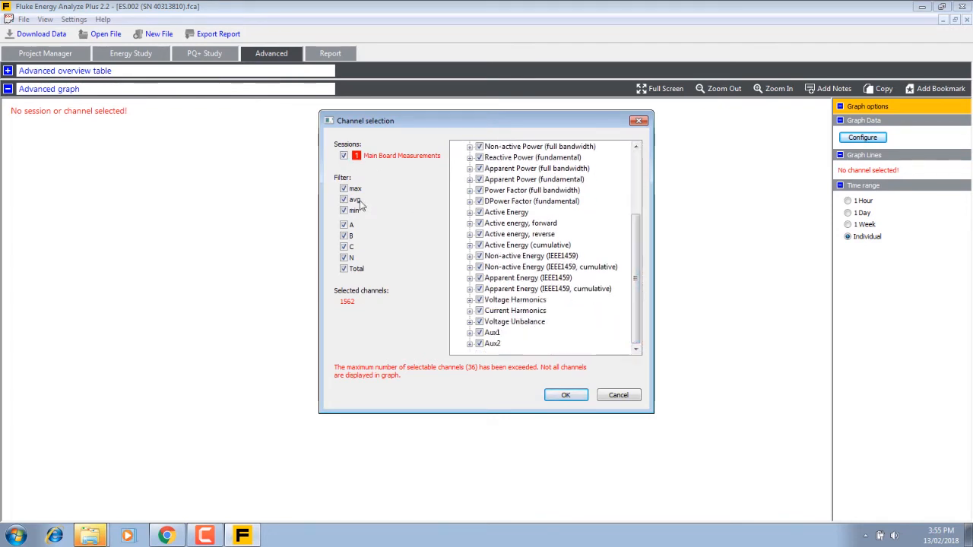
{"action": "mouse_move", "coordinate": [353, 265]}
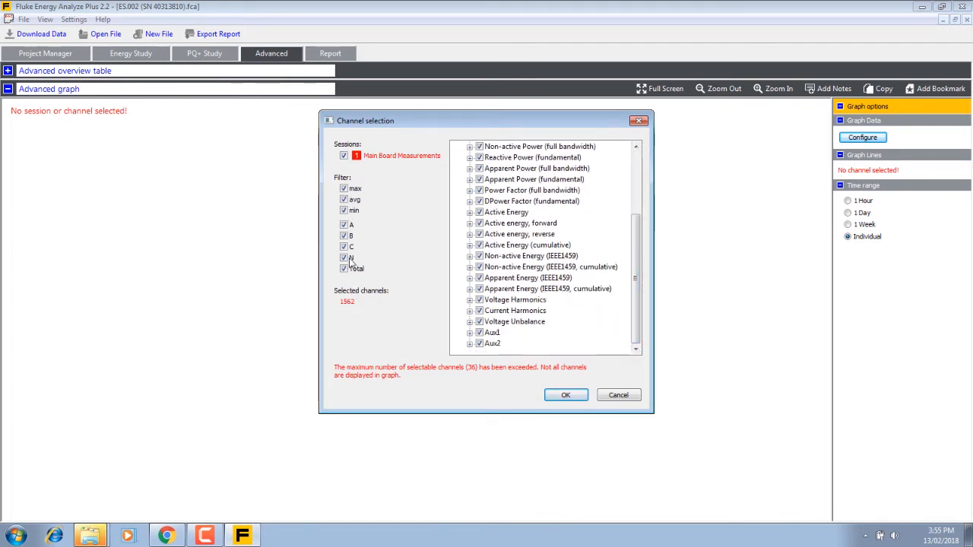
{"action": "left_click", "coordinate": [344, 257]}
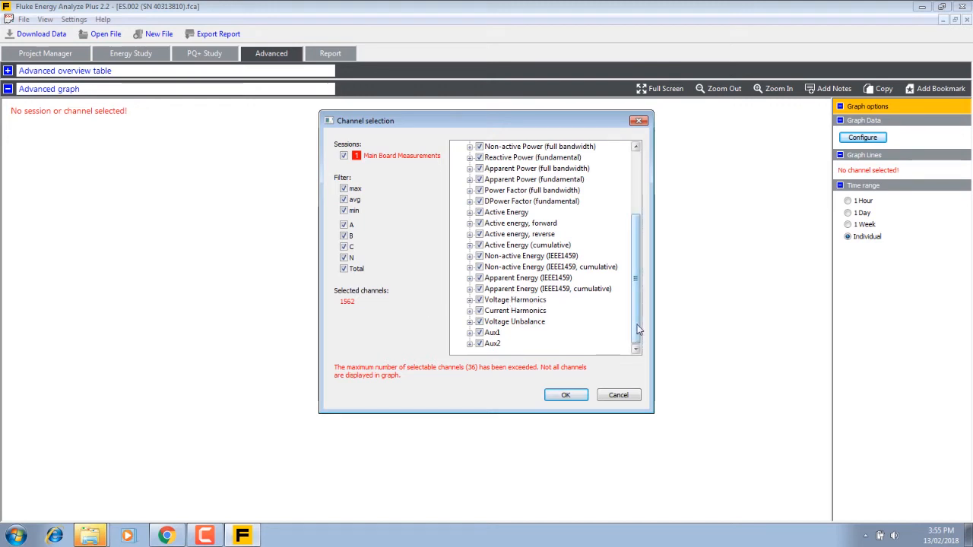
{"action": "scroll", "scroll_direction": "up", "scroll_amount": 3}
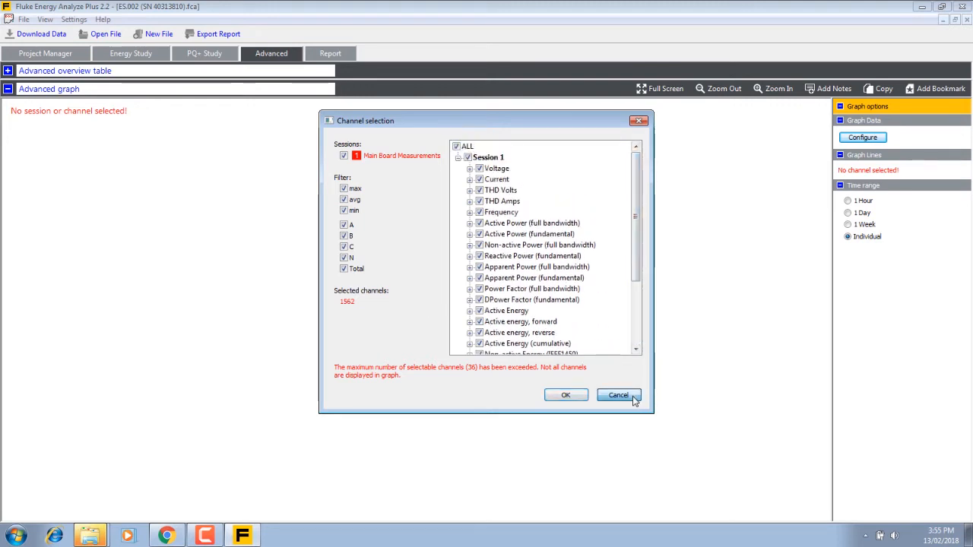
{"action": "left_click", "coordinate": [617, 395]}
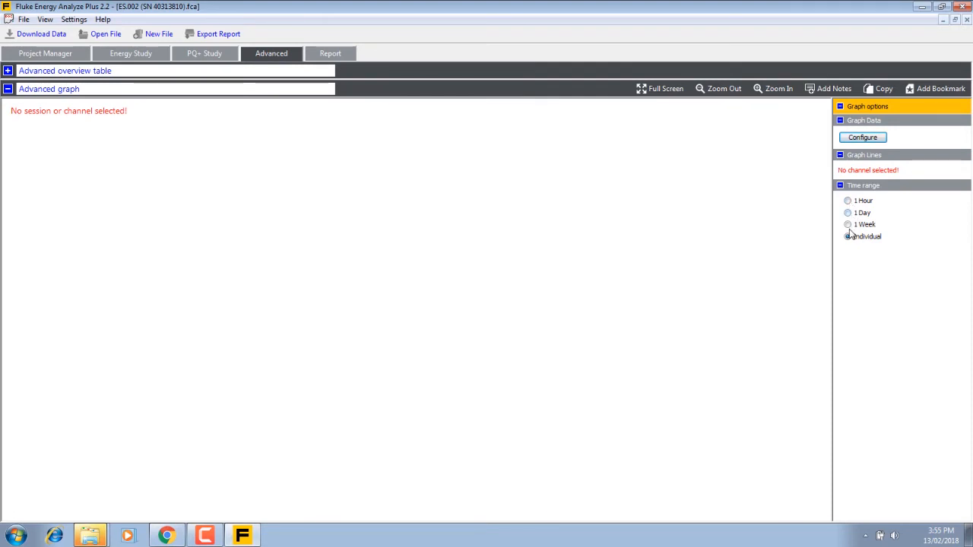
Return to the Report view listing the summary and the three bookmarks
{"action": "left_click", "coordinate": [848, 235]}
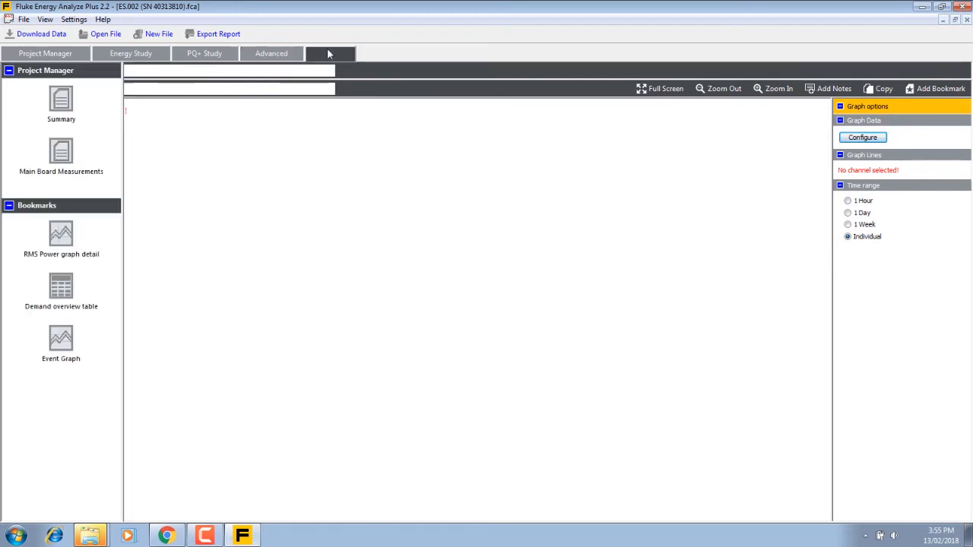
Reorder the report so Demand overview table comes before Event Graph and RMS Power graph detail
{"action": "left_click", "coordinate": [330, 53]}
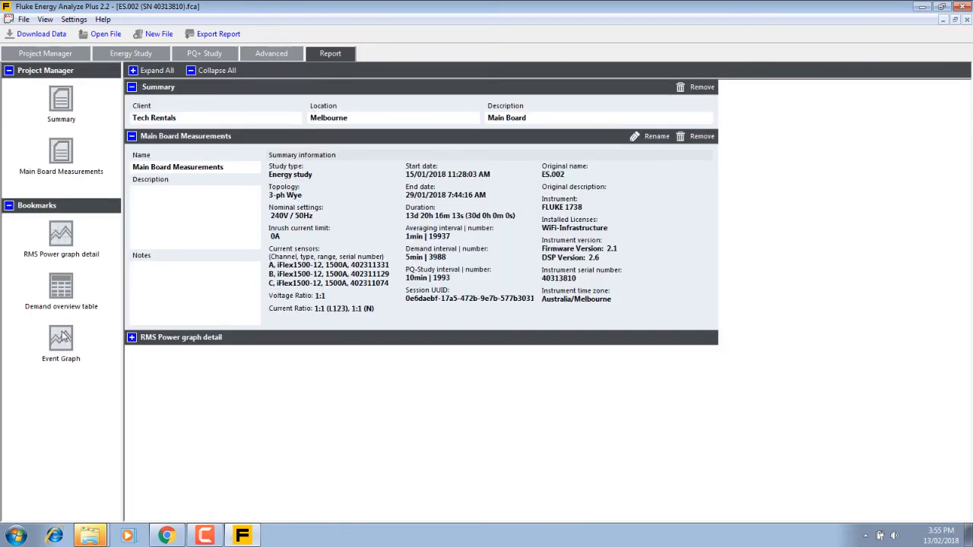
{"action": "left_click", "coordinate": [61, 342]}
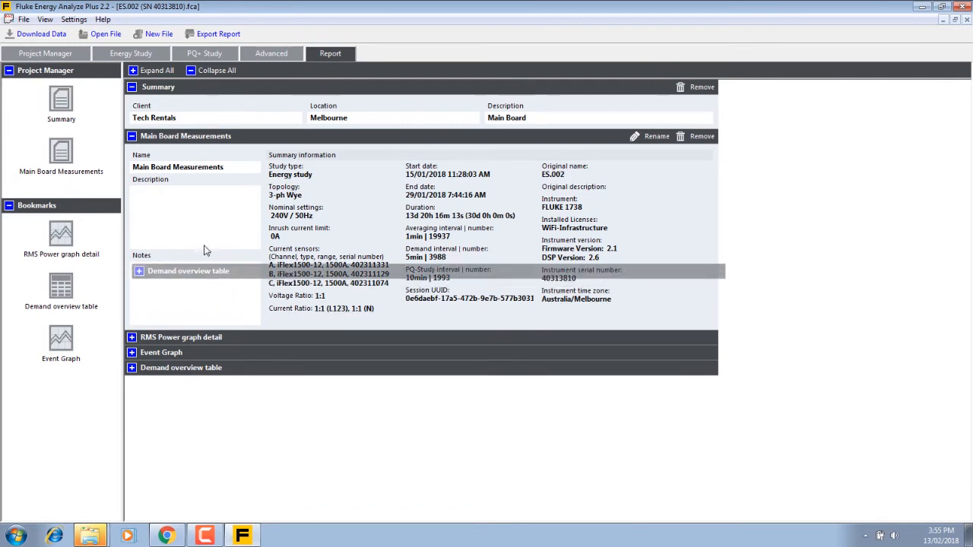
{"action": "left_click", "coordinate": [140, 270]}
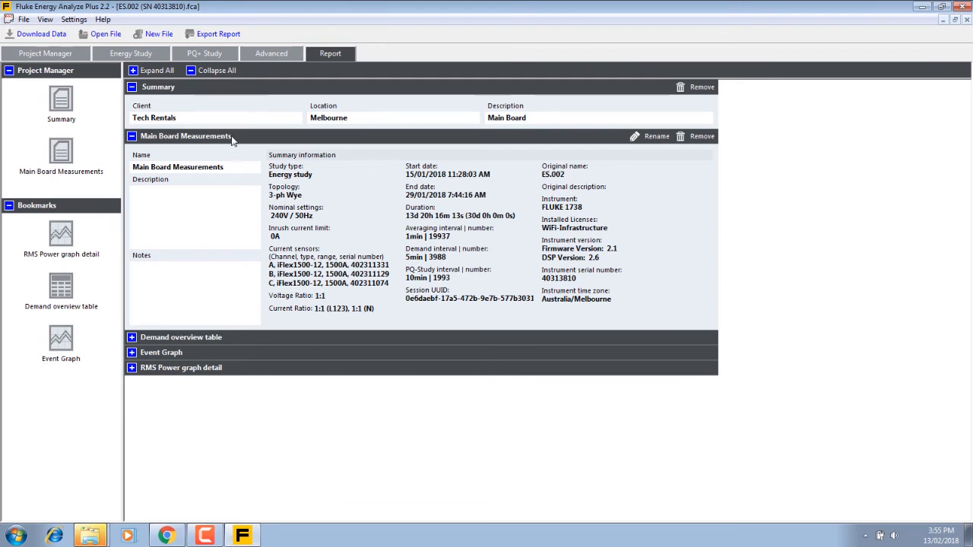
{"action": "left_click", "coordinate": [132, 137]}
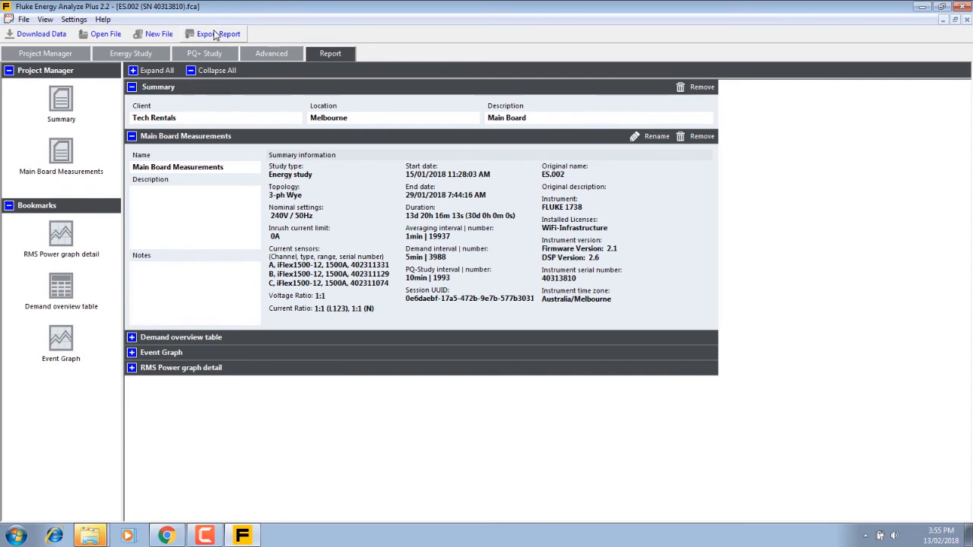
Export the report as the PDF 'Test Results' in the Reports folder
{"action": "left_click", "coordinate": [219, 33]}
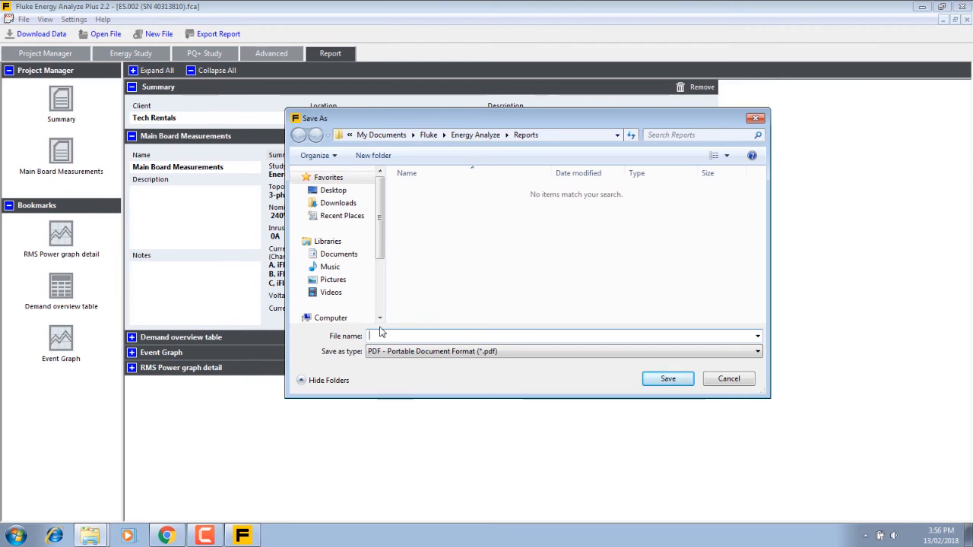
{"action": "type", "text": "Test Results"}
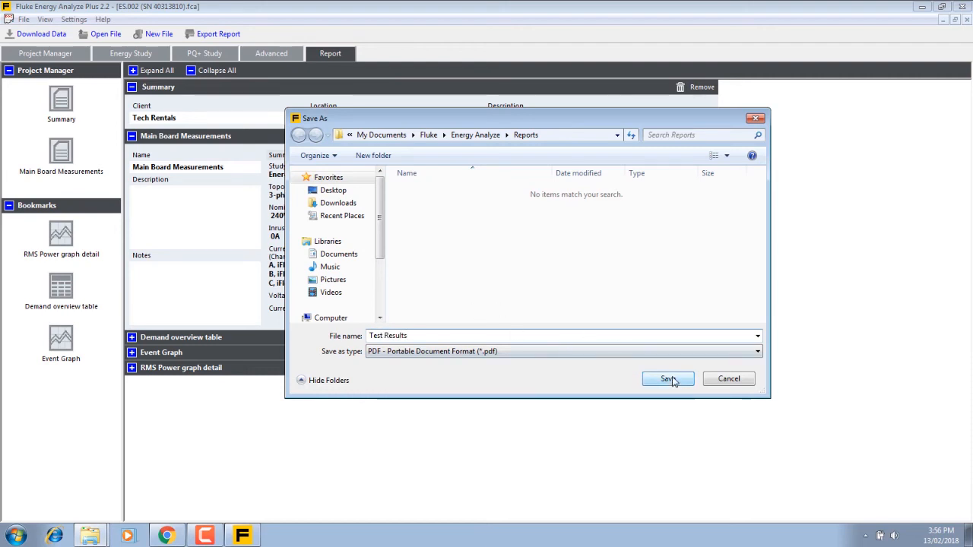
{"action": "left_click", "coordinate": [667, 378]}
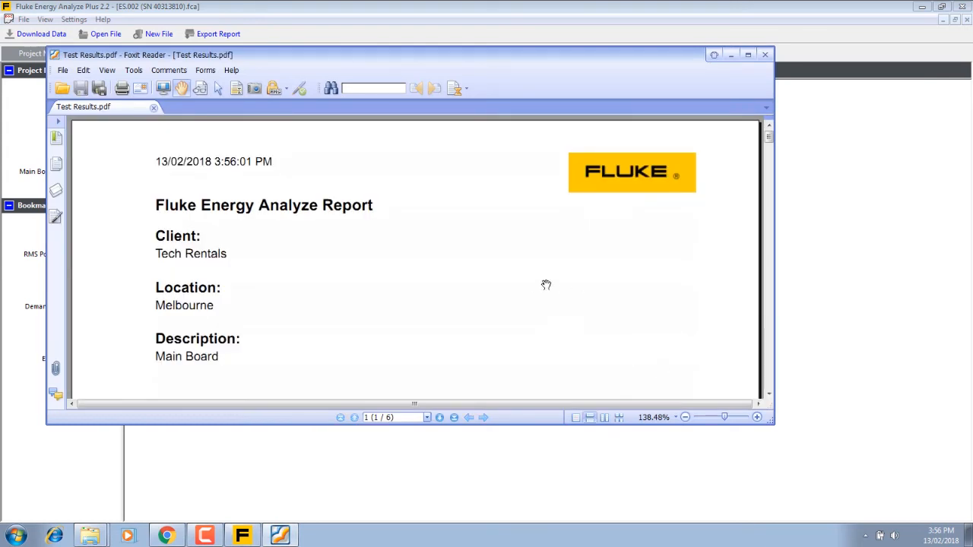
{"action": "mouse_move", "coordinate": [460, 266]}
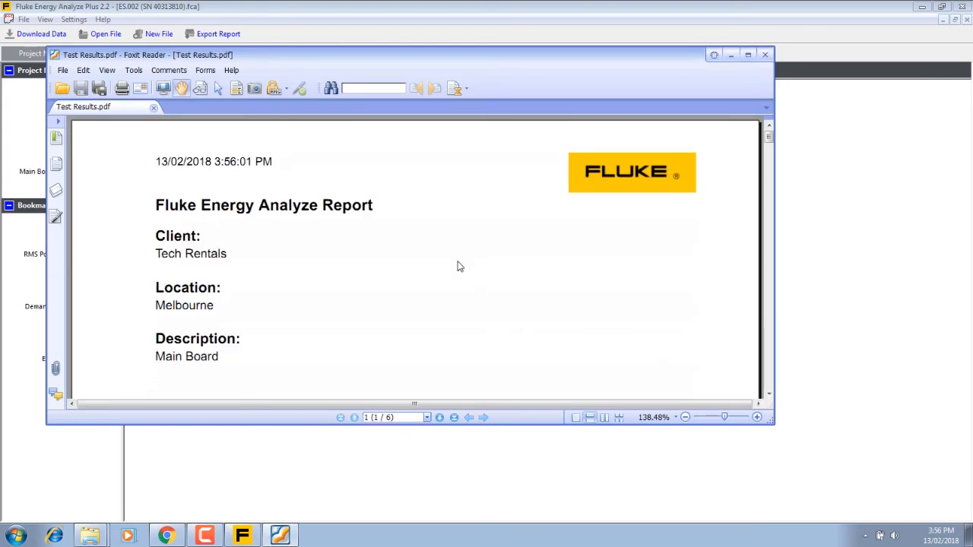
Maximize Foxit Reader and page through all six report pages, returning to page one
{"action": "left_click", "coordinate": [748, 55]}
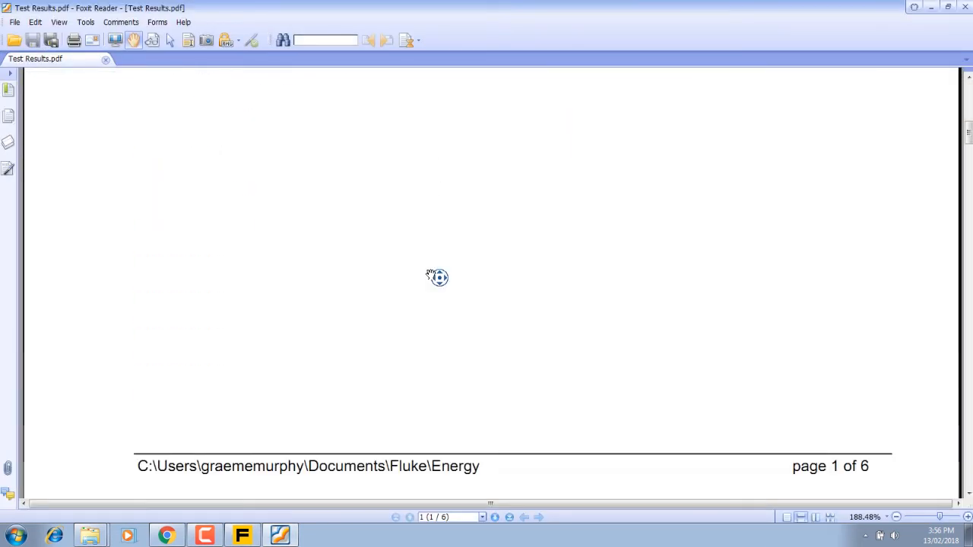
{"action": "scroll", "scroll_direction": "down", "scroll_amount": 3}
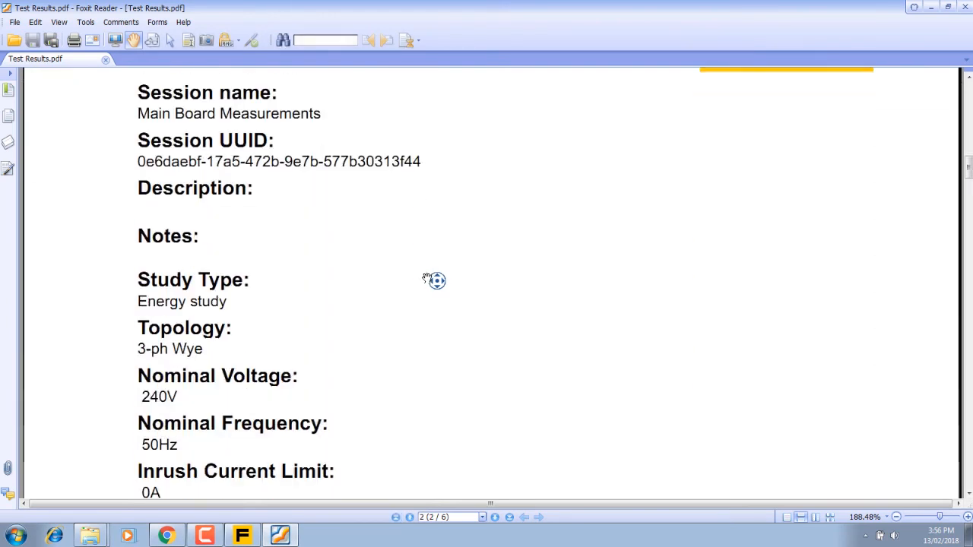
{"action": "scroll", "scroll_direction": "down", "scroll_amount": 3}
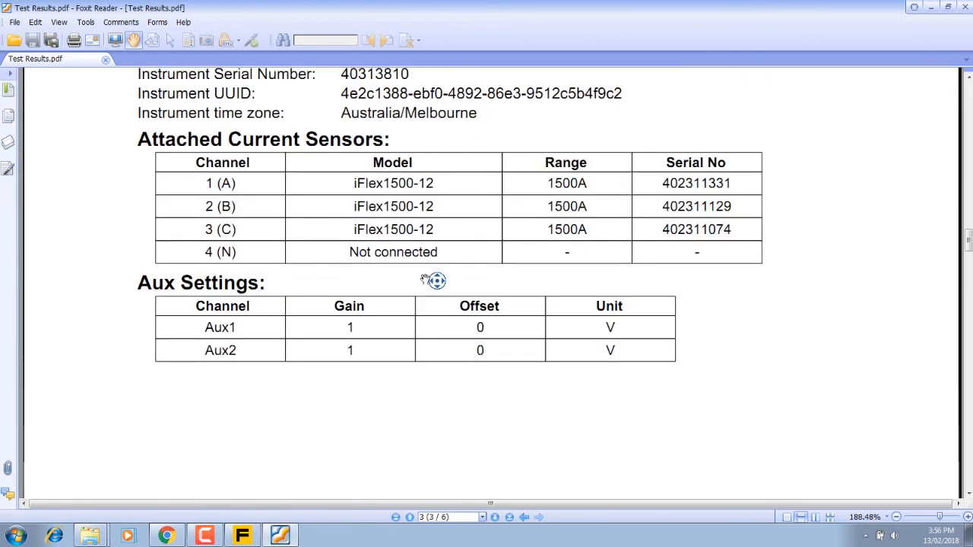
{"action": "scroll", "scroll_direction": "down", "scroll_amount": 3}
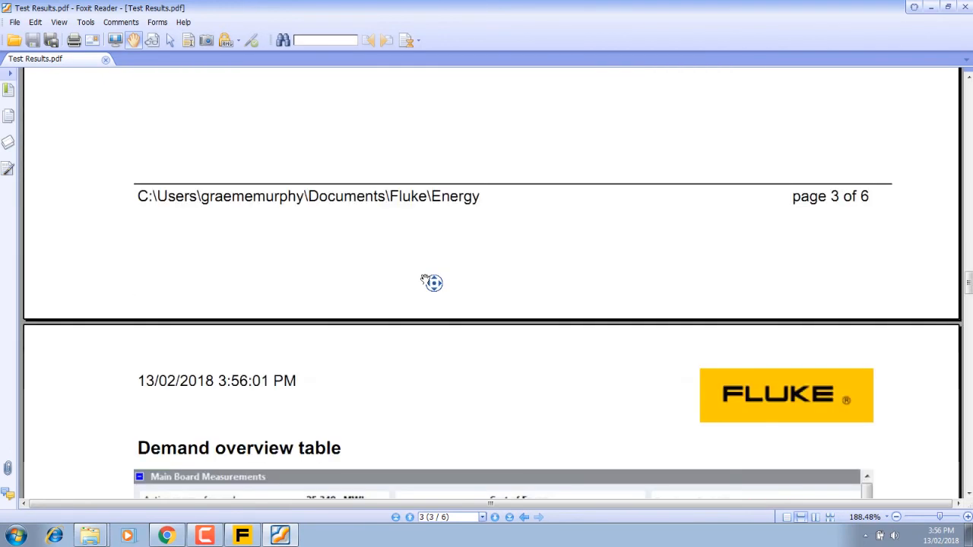
{"action": "scroll", "scroll_direction": "down", "scroll_amount": 3}
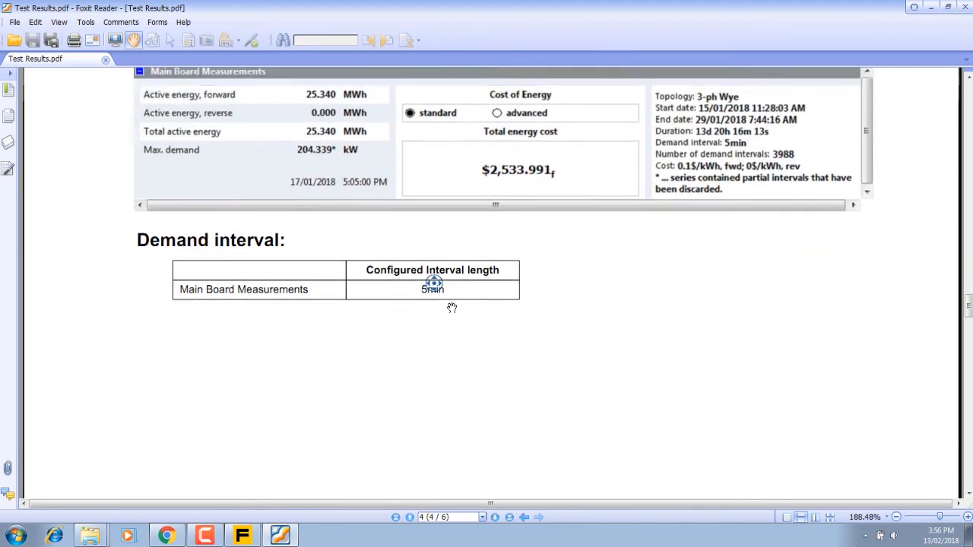
{"action": "scroll", "scroll_direction": "up", "scroll_amount": 3}
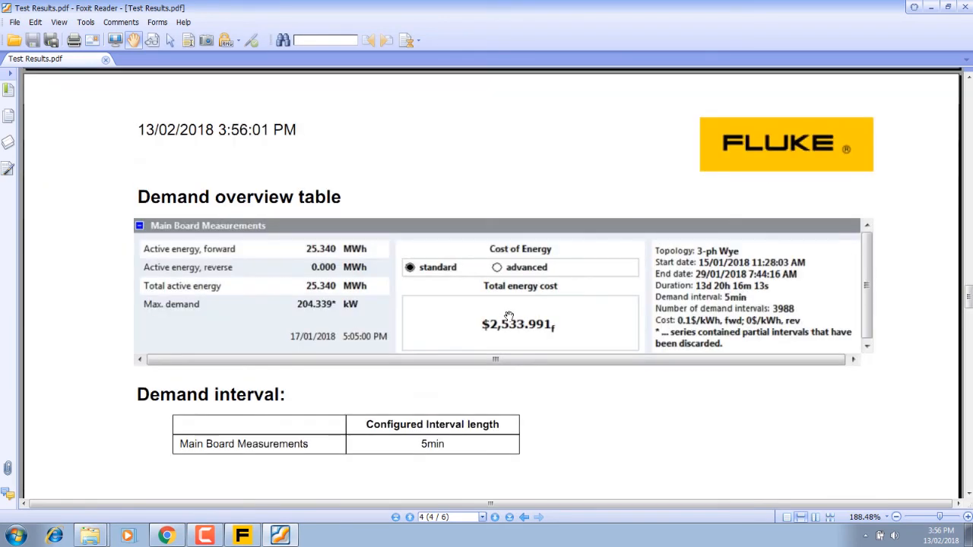
{"action": "scroll", "scroll_direction": "down", "scroll_amount": 3}
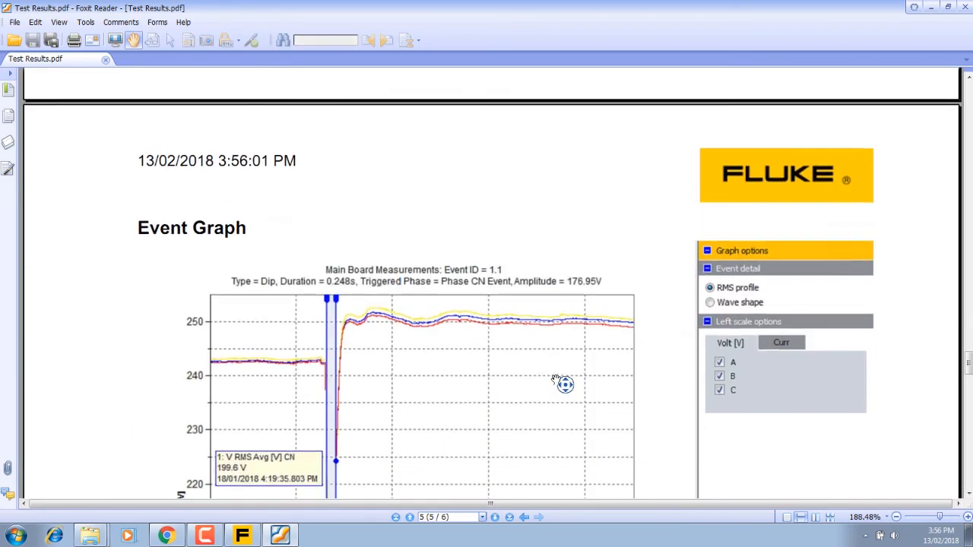
{"action": "scroll", "scroll_direction": "down", "scroll_amount": 3}
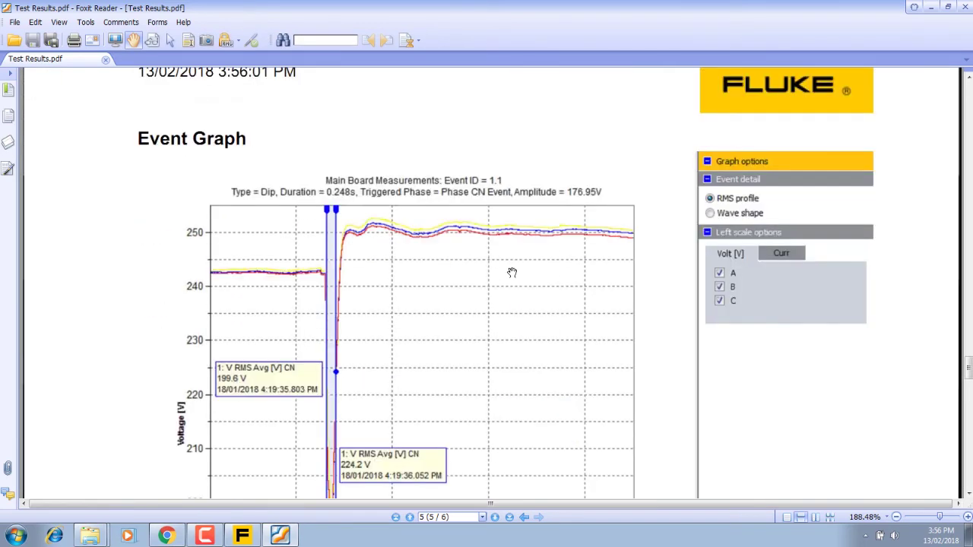
{"action": "scroll", "scroll_direction": "down", "scroll_amount": 3}
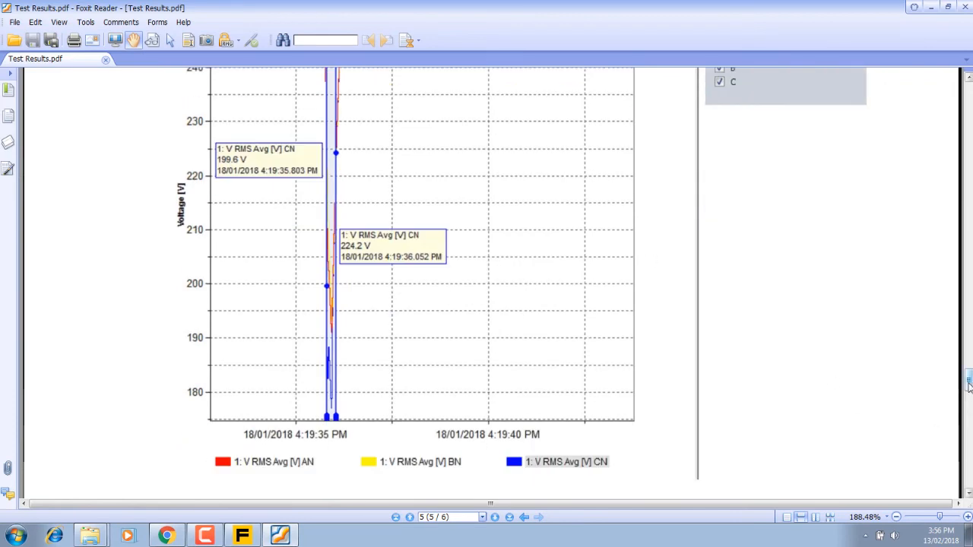
{"action": "scroll", "scroll_direction": "down", "scroll_amount": 3}
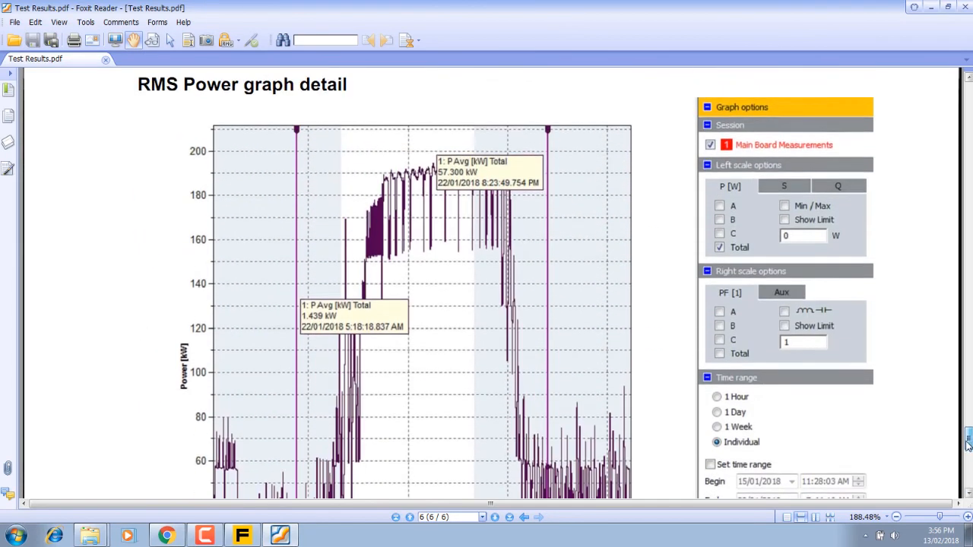
{"action": "scroll", "scroll_direction": "up", "scroll_amount": 3}
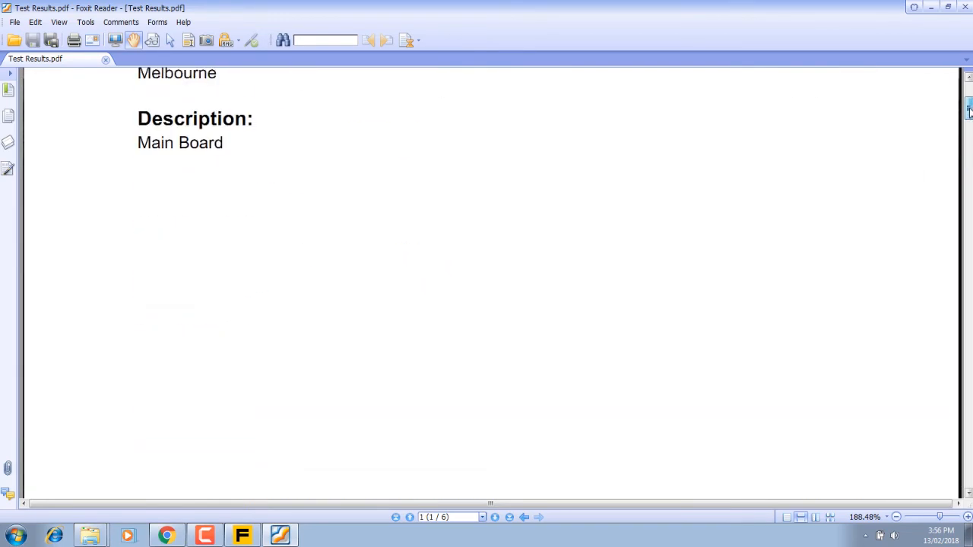
{"action": "scroll", "scroll_direction": "up", "scroll_amount": 3}
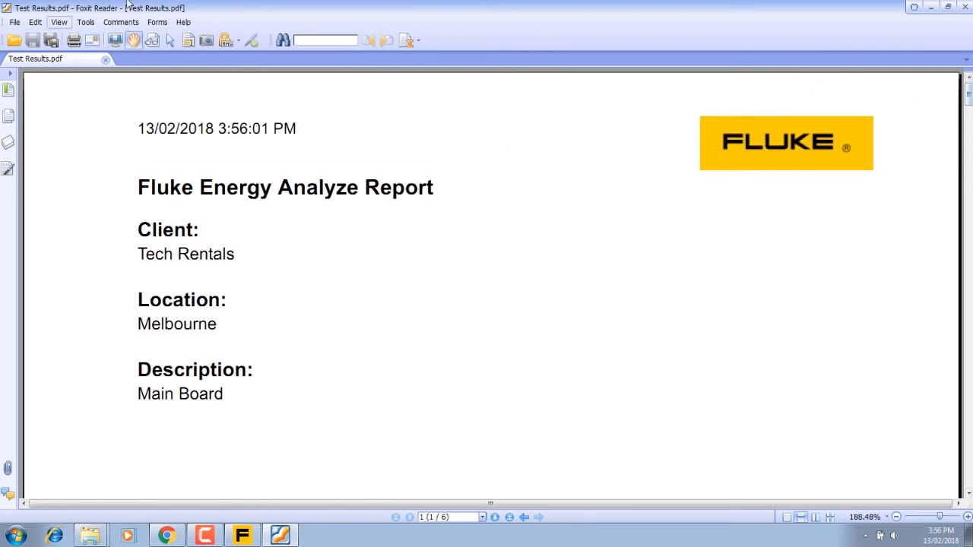
{"action": "mouse_move", "coordinate": [379, 68]}
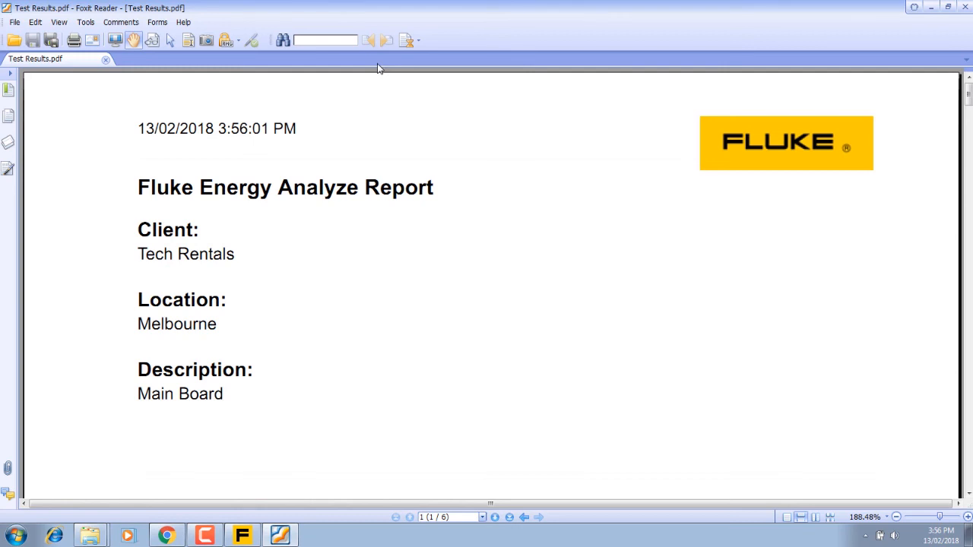
{"action": "mouse_move", "coordinate": [773, 143]}
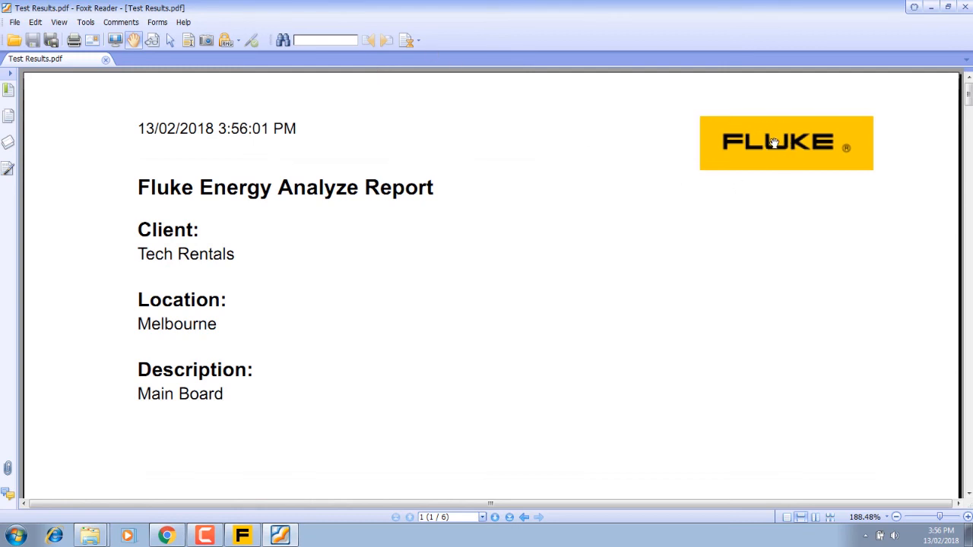
{"action": "mouse_move", "coordinate": [918, 24]}
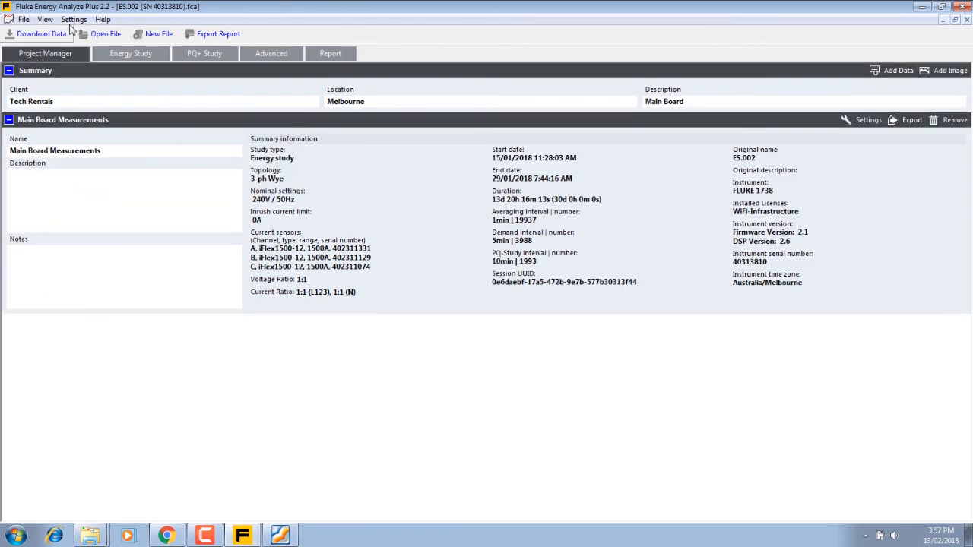
{"action": "left_click", "coordinate": [73, 18]}
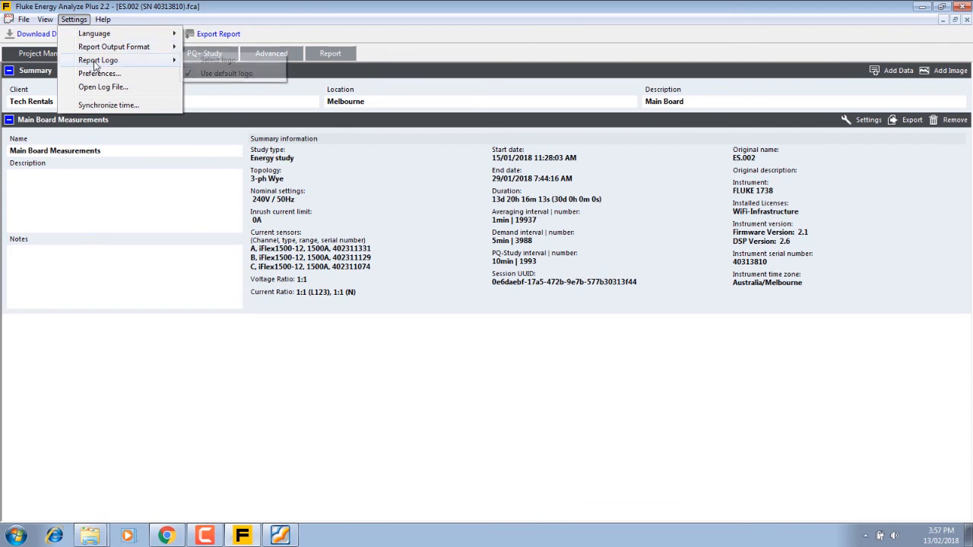
{"action": "mouse_move", "coordinate": [218, 60]}
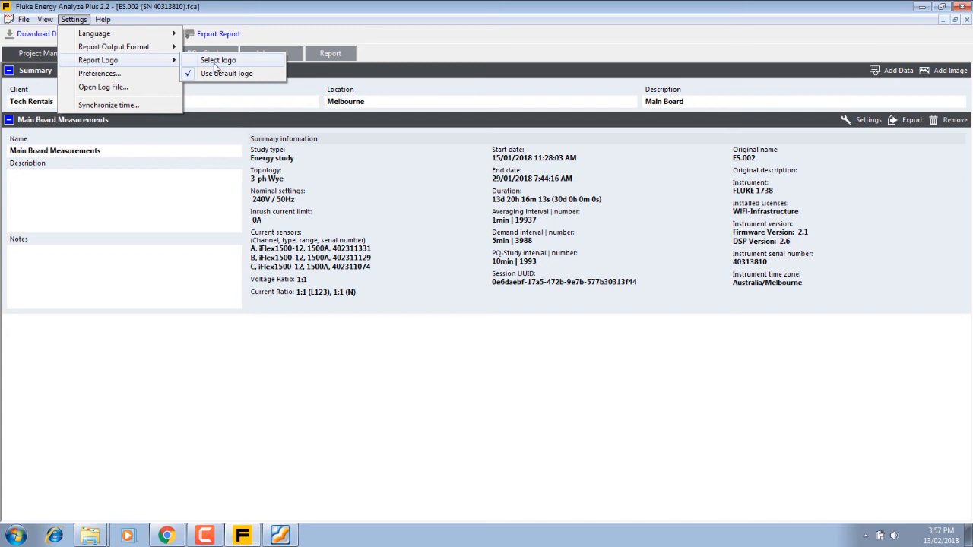
{"action": "left_click", "coordinate": [331, 374]}
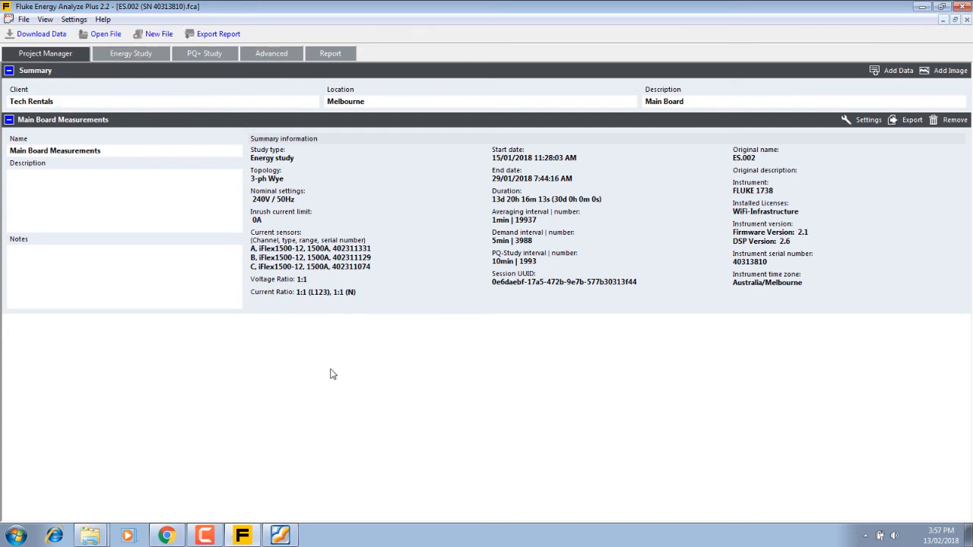
{"action": "mouse_move", "coordinate": [319, 376]}
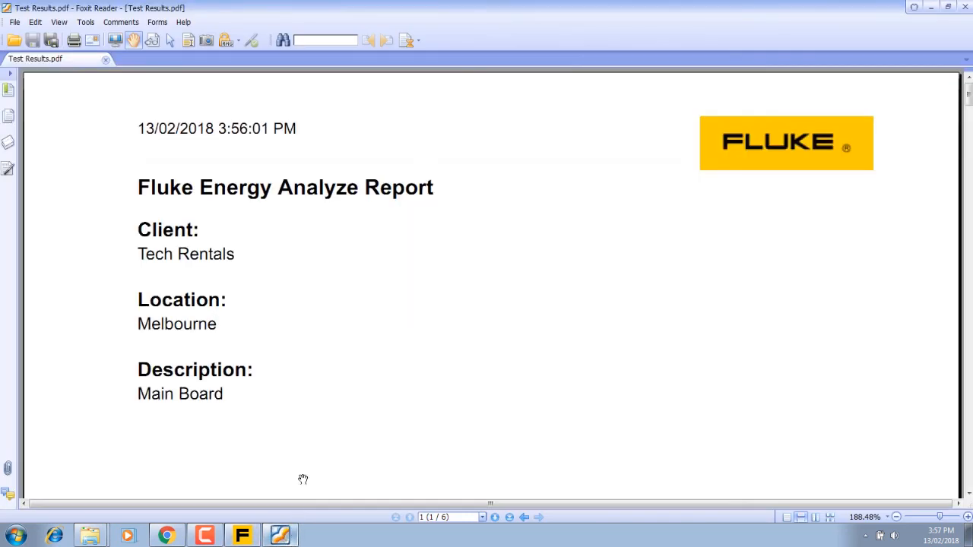
{"action": "mouse_move", "coordinate": [313, 380]}
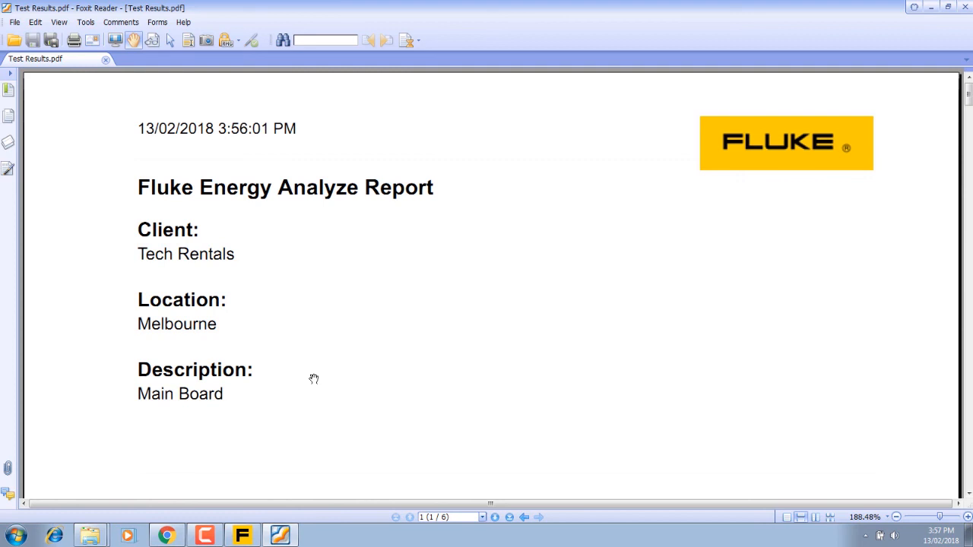
{"action": "mouse_move", "coordinate": [351, 157]}
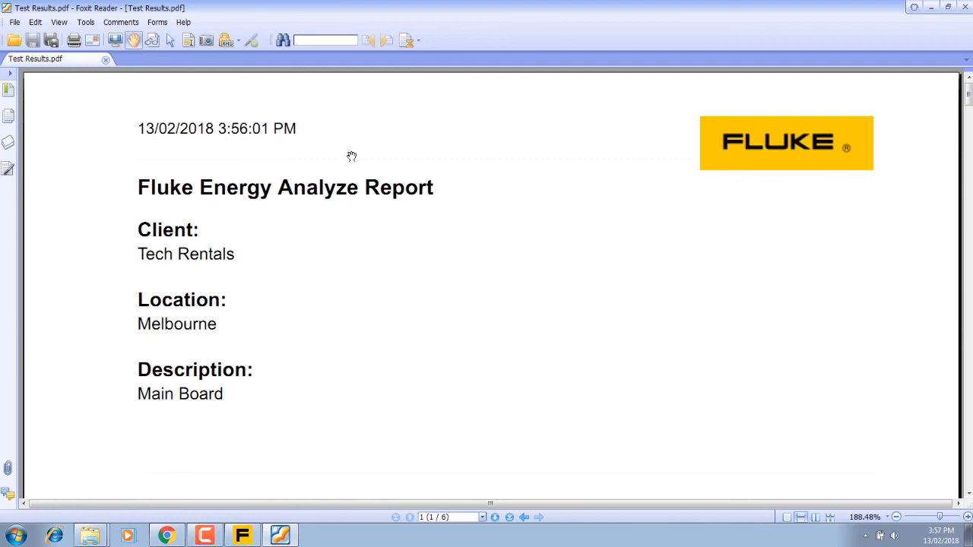
{"action": "mouse_move", "coordinate": [426, 266]}
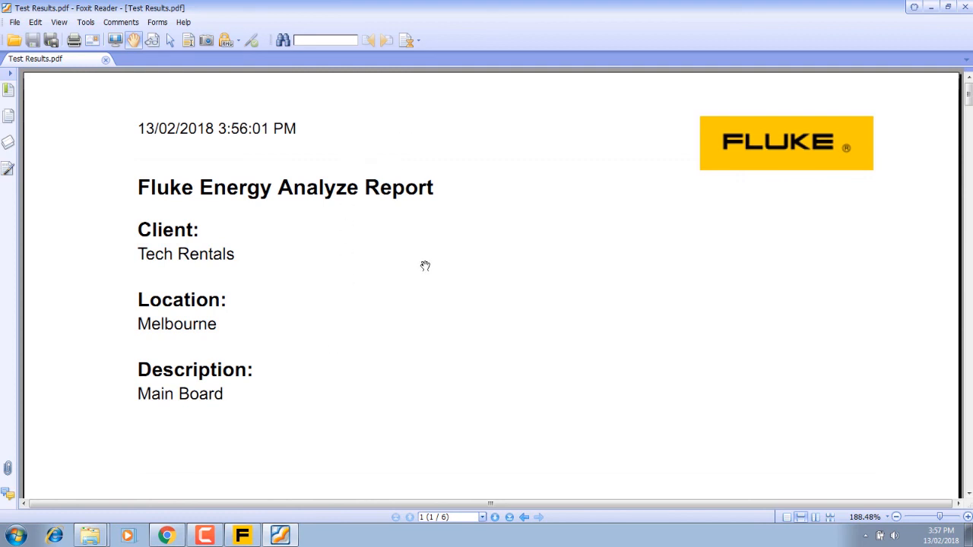
{"action": "mouse_move", "coordinate": [419, 264]}
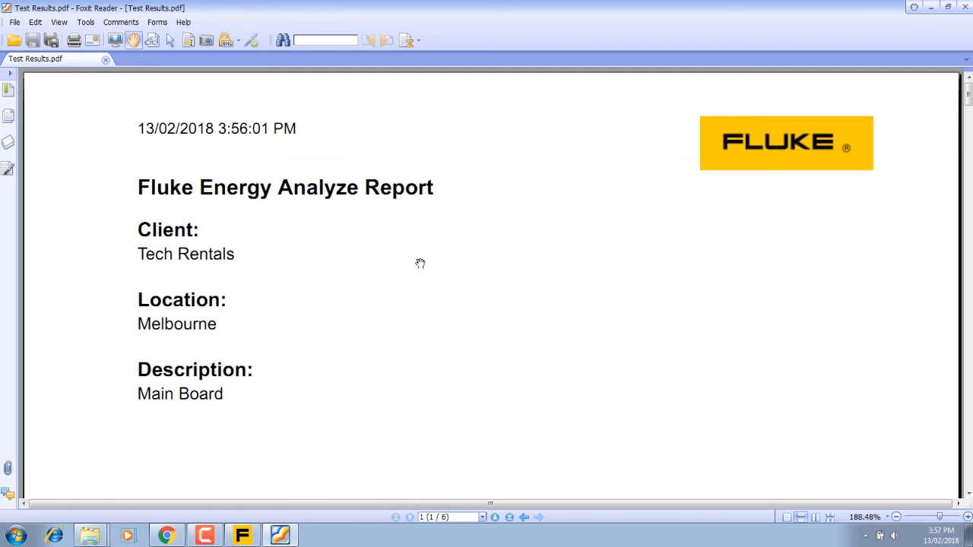